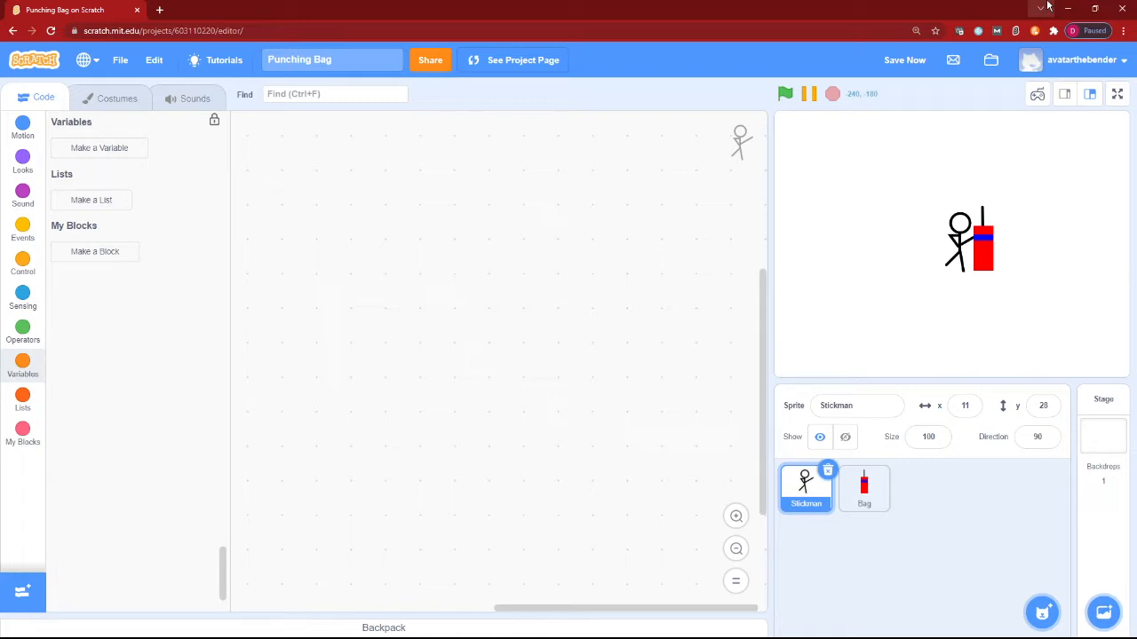
pyautogui.moveTo(908, 7)
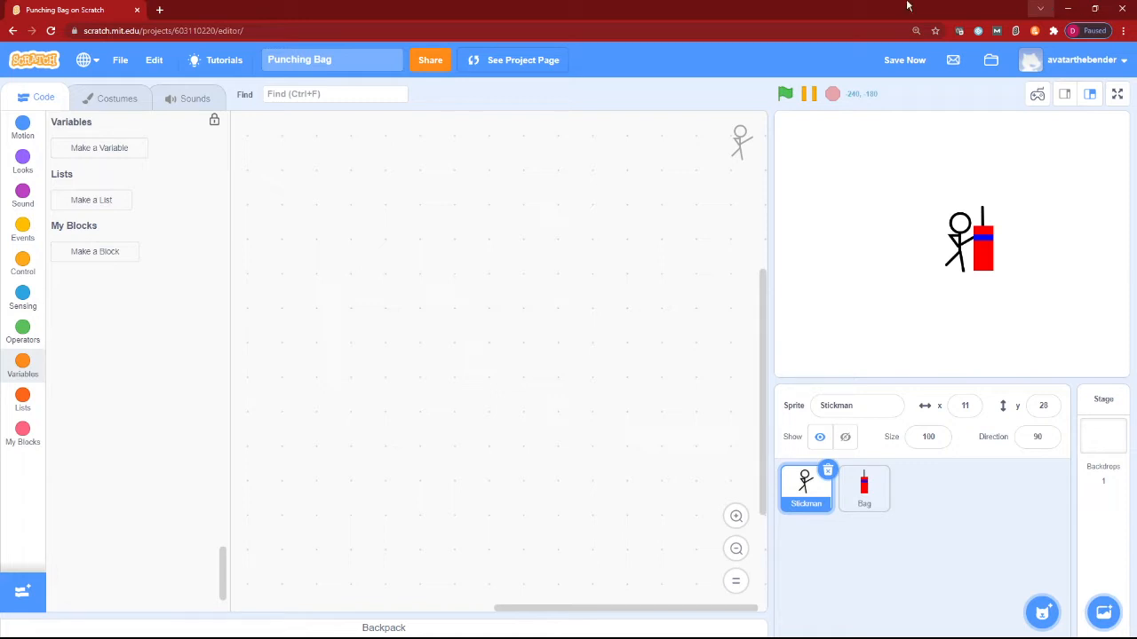
# Step: Look over the Stickman's Kick costume and the Bag sprite's costumes, then return to Stickman's code
pyautogui.click(116, 98)
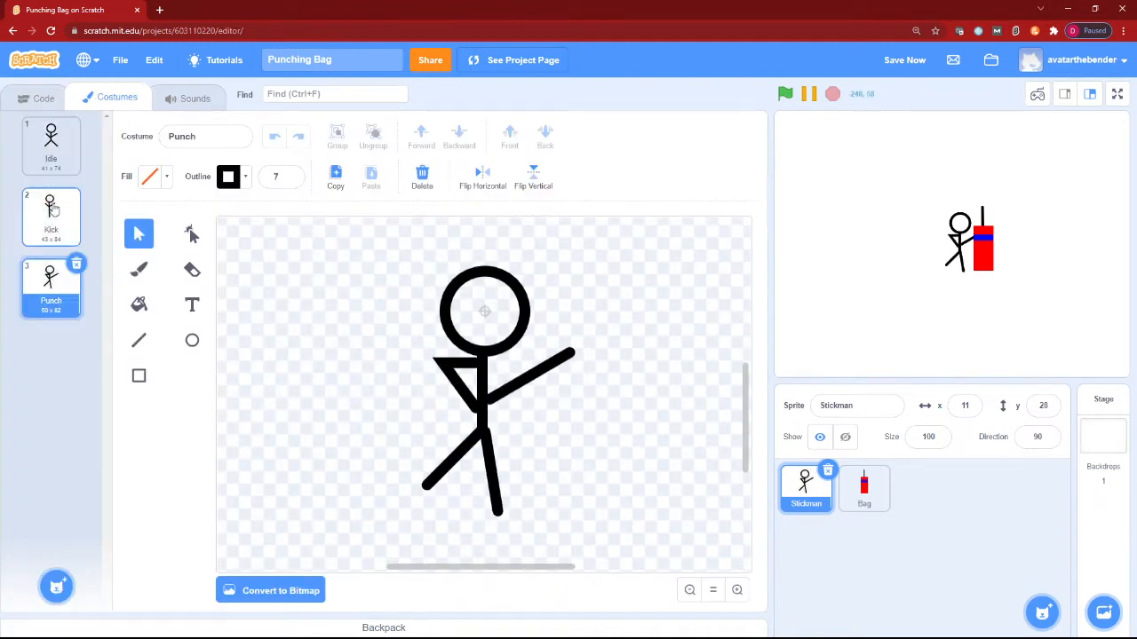
pyautogui.click(51, 213)
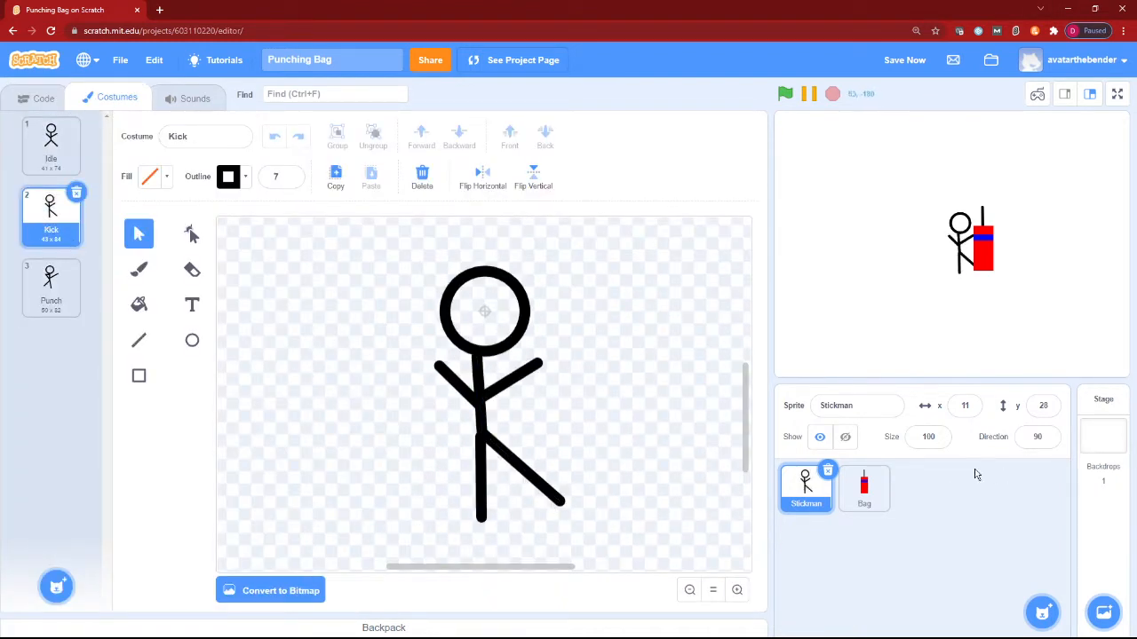
pyautogui.click(863, 489)
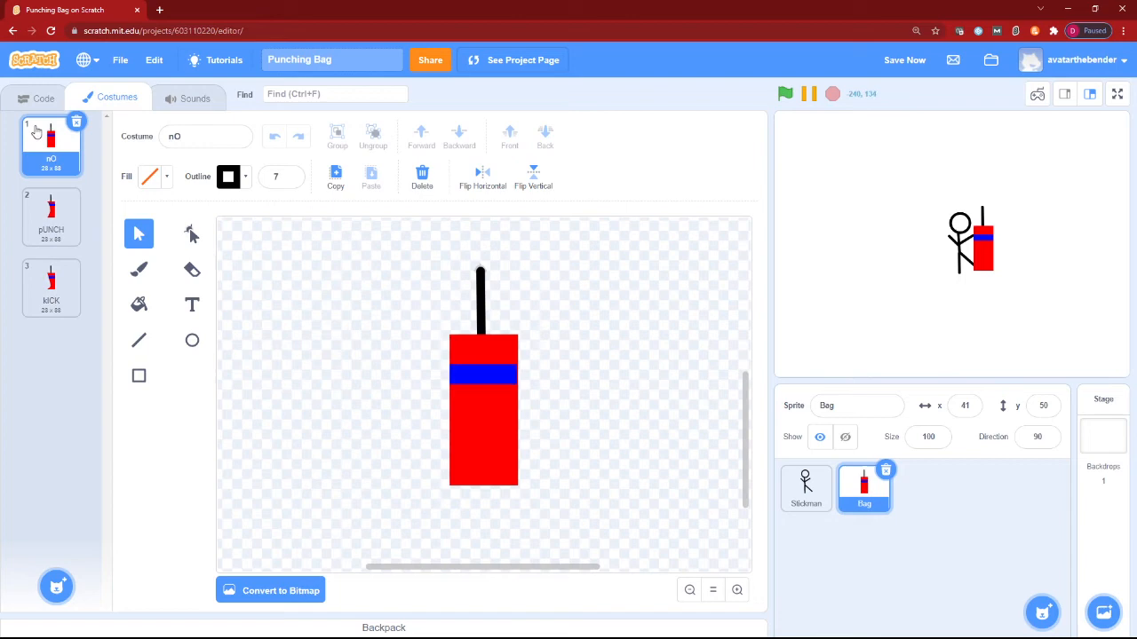
pyautogui.click(805, 489)
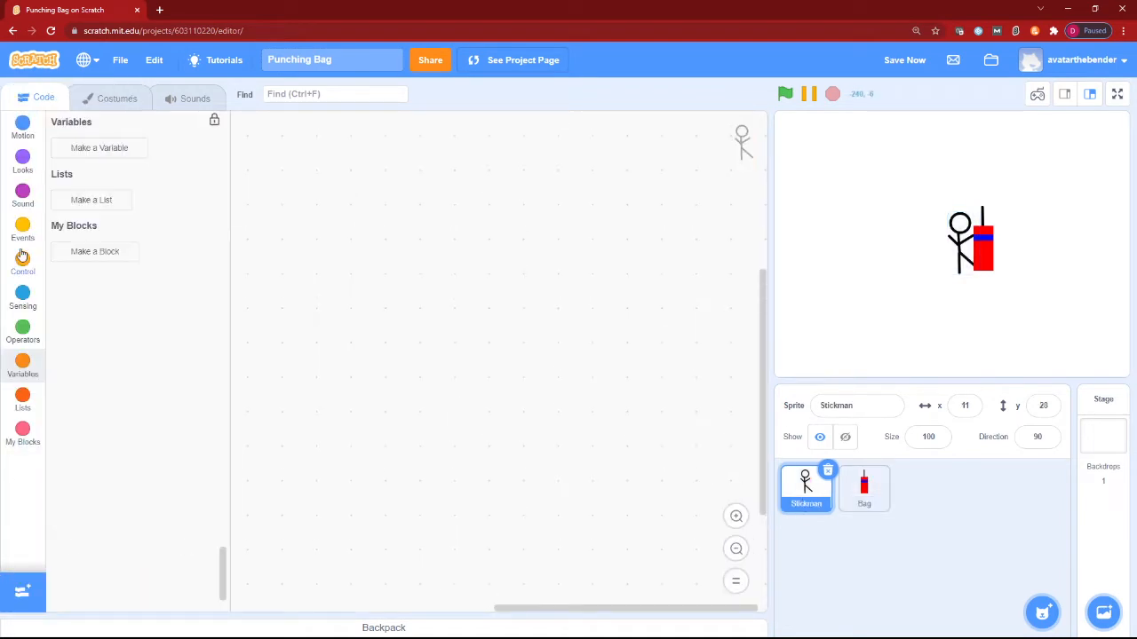
# Step: Place a 'when green flag clicked' hat block near the top of the Stickman's scripts
pyautogui.click(22, 231)
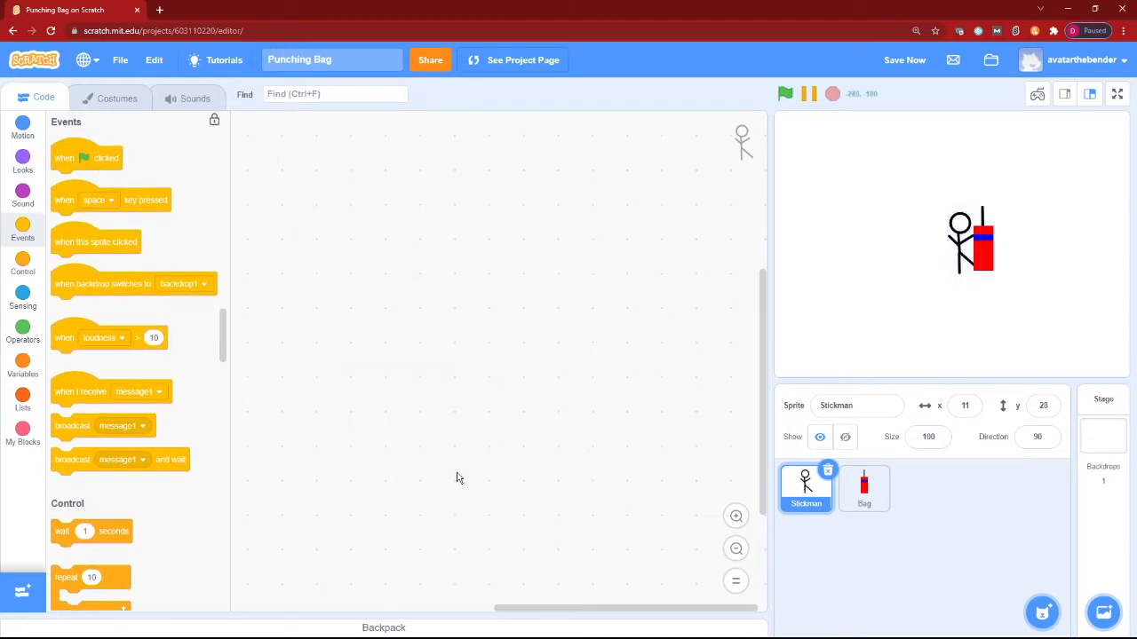
pyautogui.moveTo(86, 158); pyautogui.dragTo(586, 418)
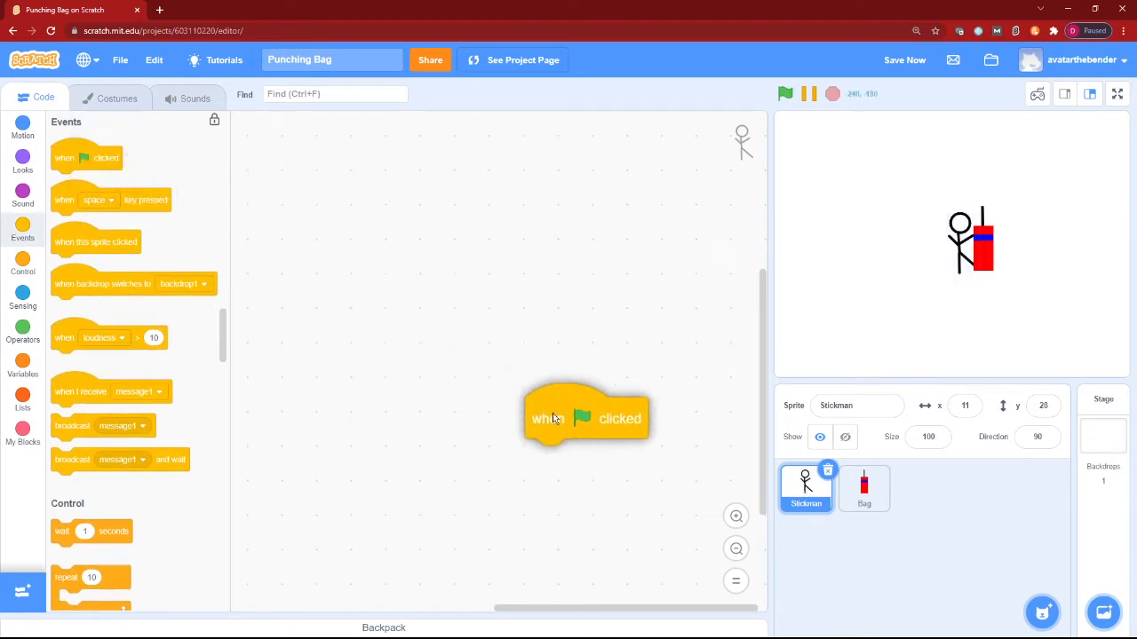
pyautogui.moveTo(586, 418); pyautogui.dragTo(439, 171)
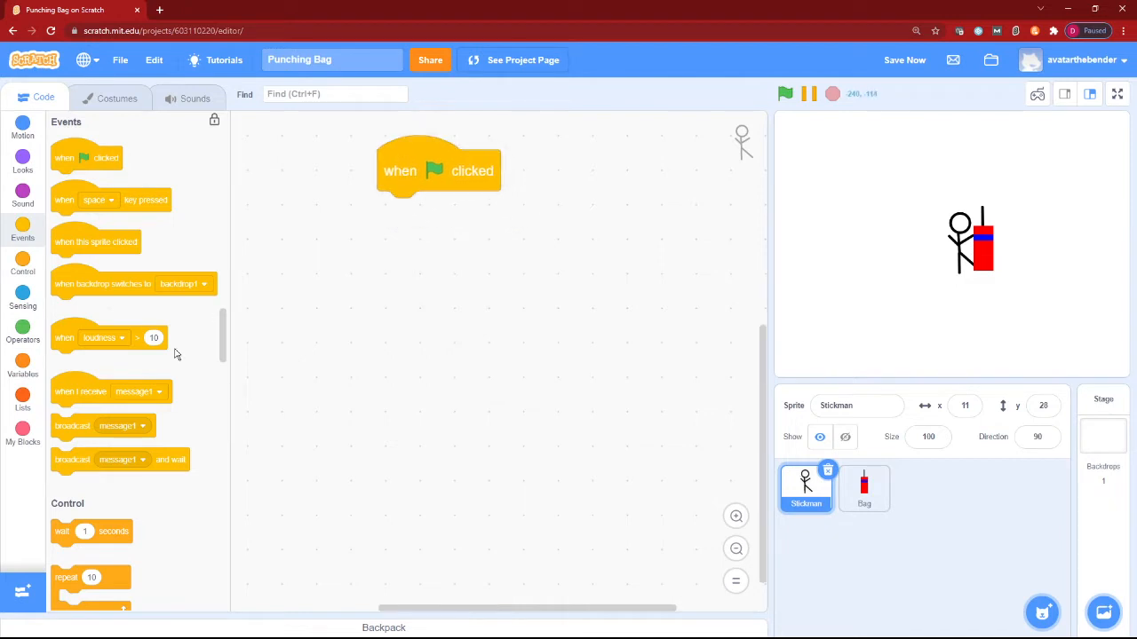
pyautogui.click(22, 364)
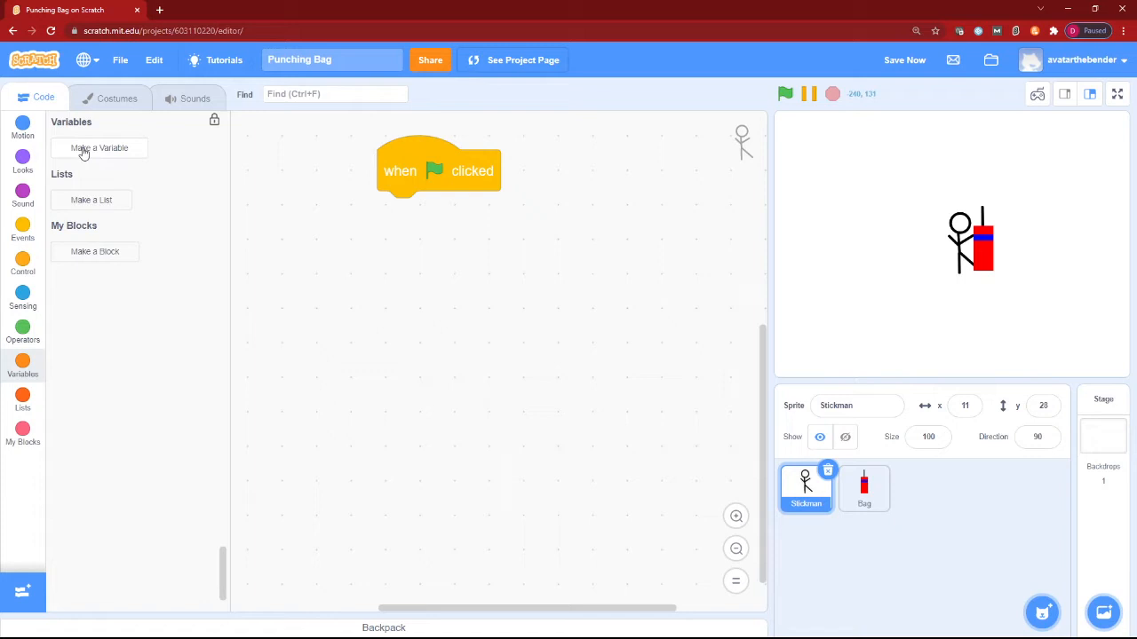
# Step: Make a new variable named '.state' with 'For all sprites' selected
pyautogui.click(99, 148)
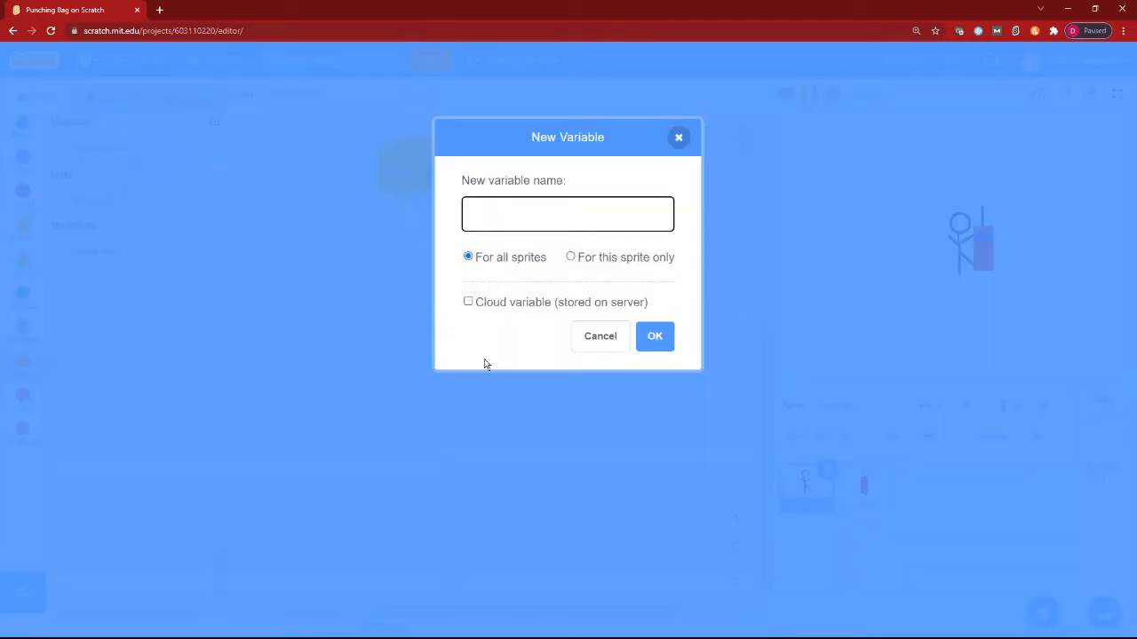
pyautogui.click(567, 214)
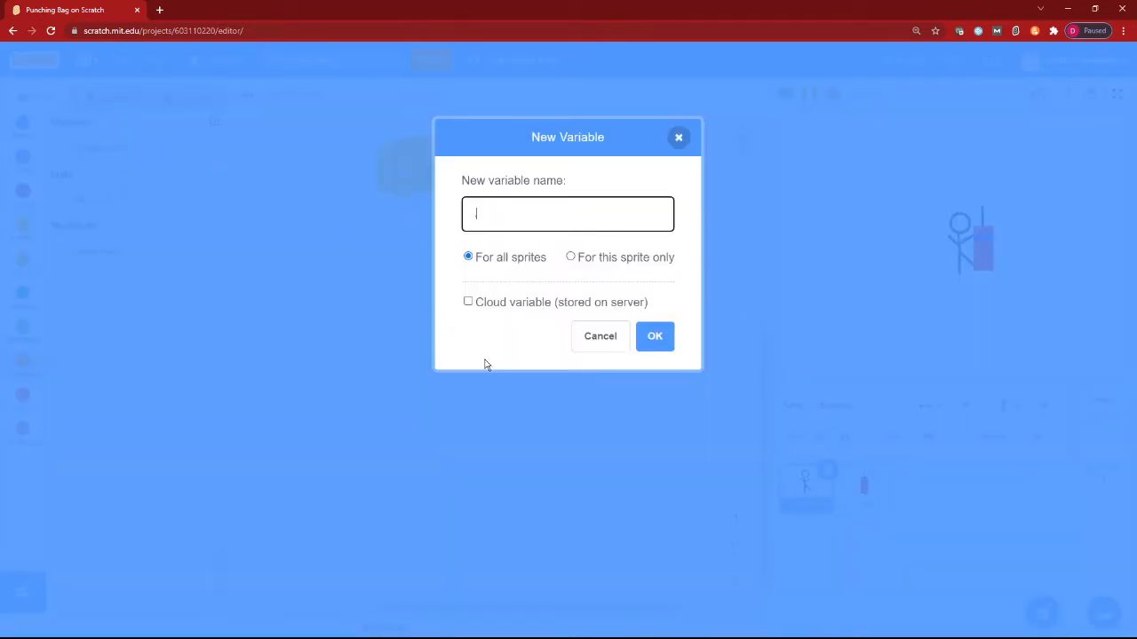
pyautogui.write('.state')
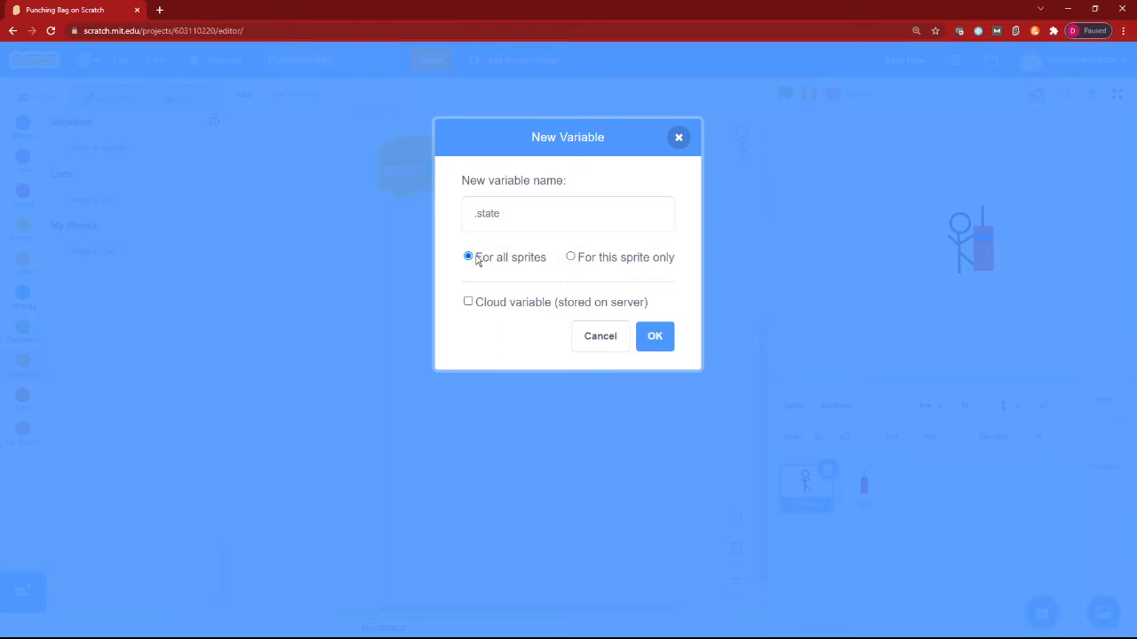
pyautogui.click(654, 336)
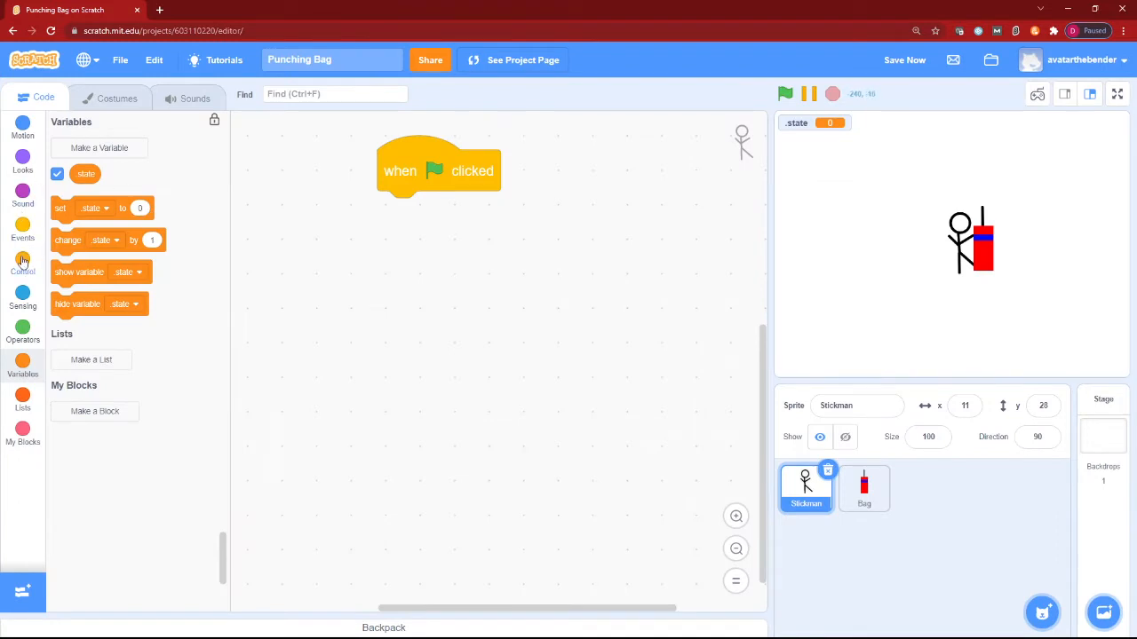
# Step: Add a forever loop under the hat that switches costume to the .state reporter
pyautogui.click(22, 263)
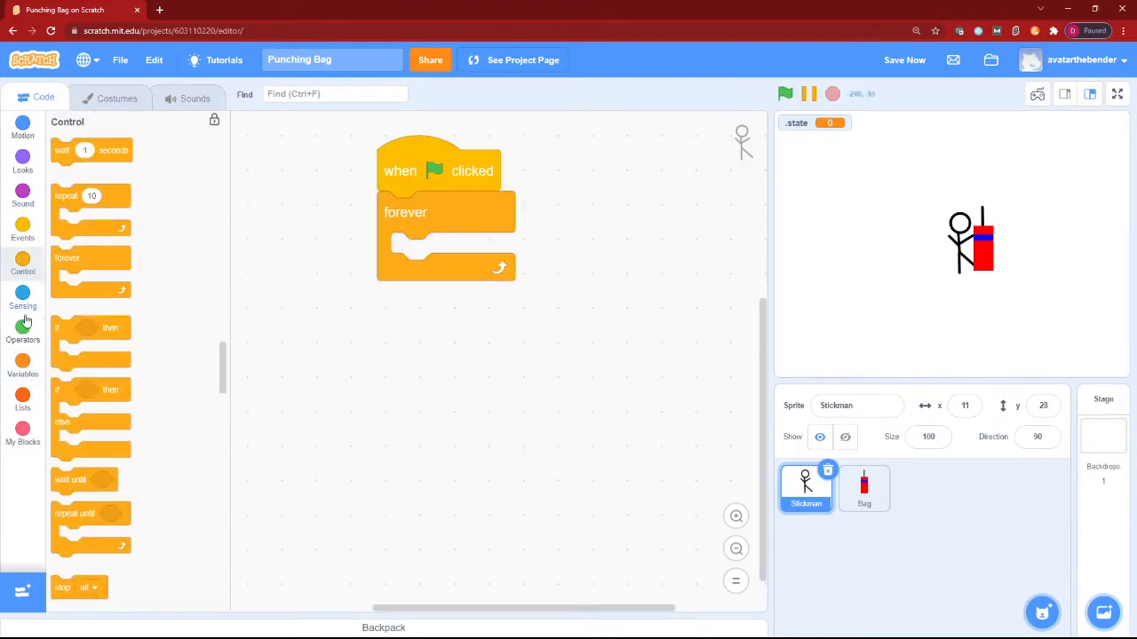
pyautogui.click(23, 364)
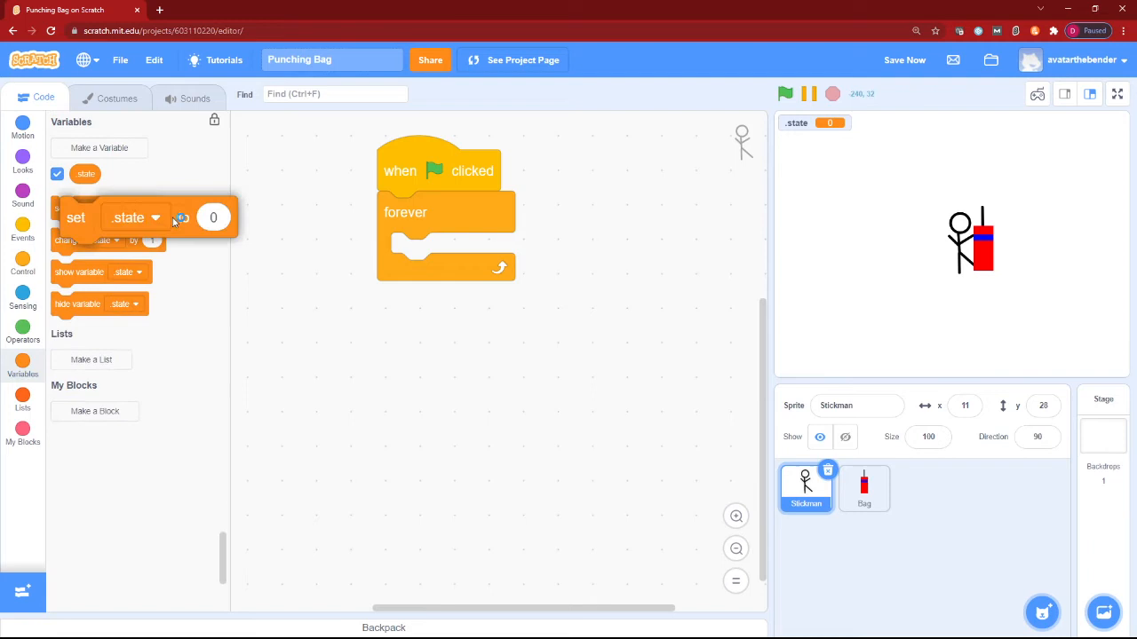
pyautogui.click(22, 163)
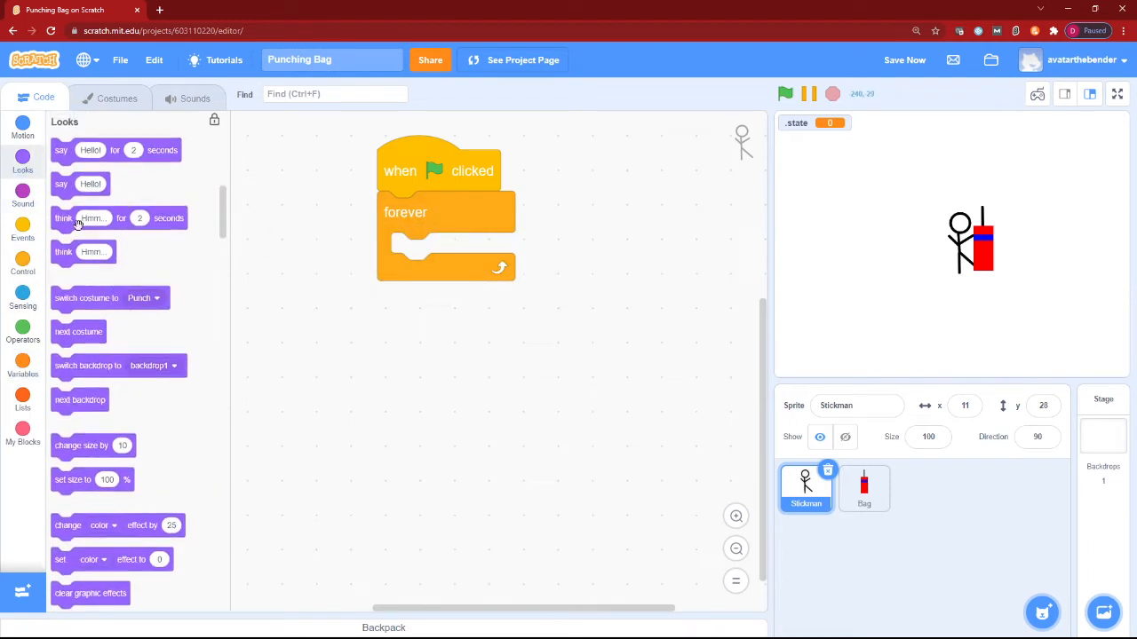
pyautogui.moveTo(86, 297); pyautogui.dragTo(473, 258)
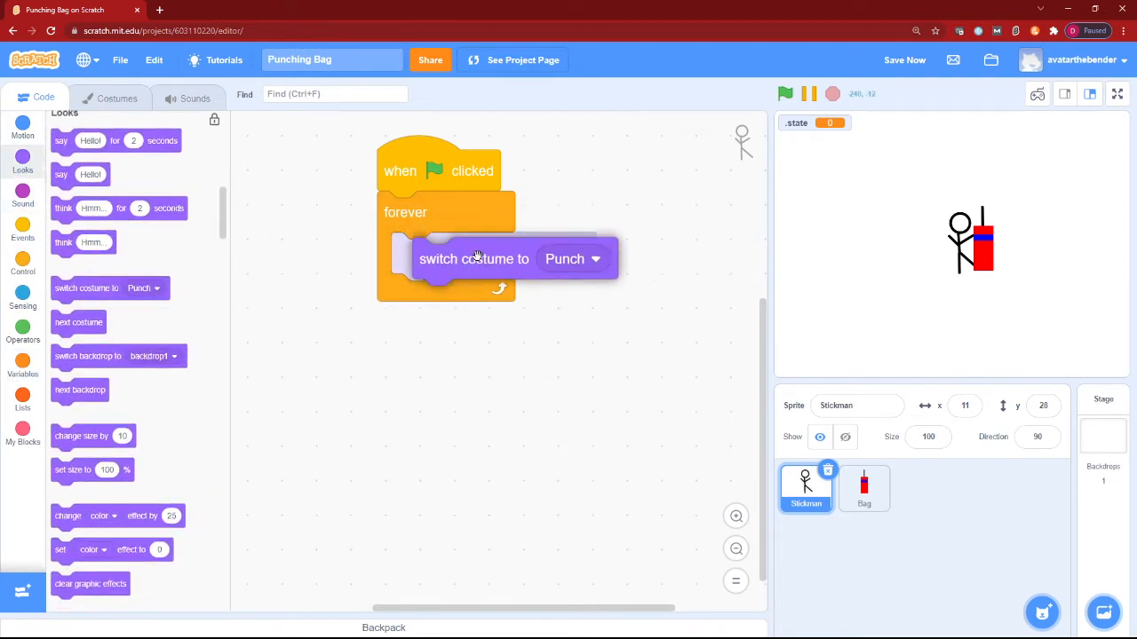
pyautogui.click(22, 364)
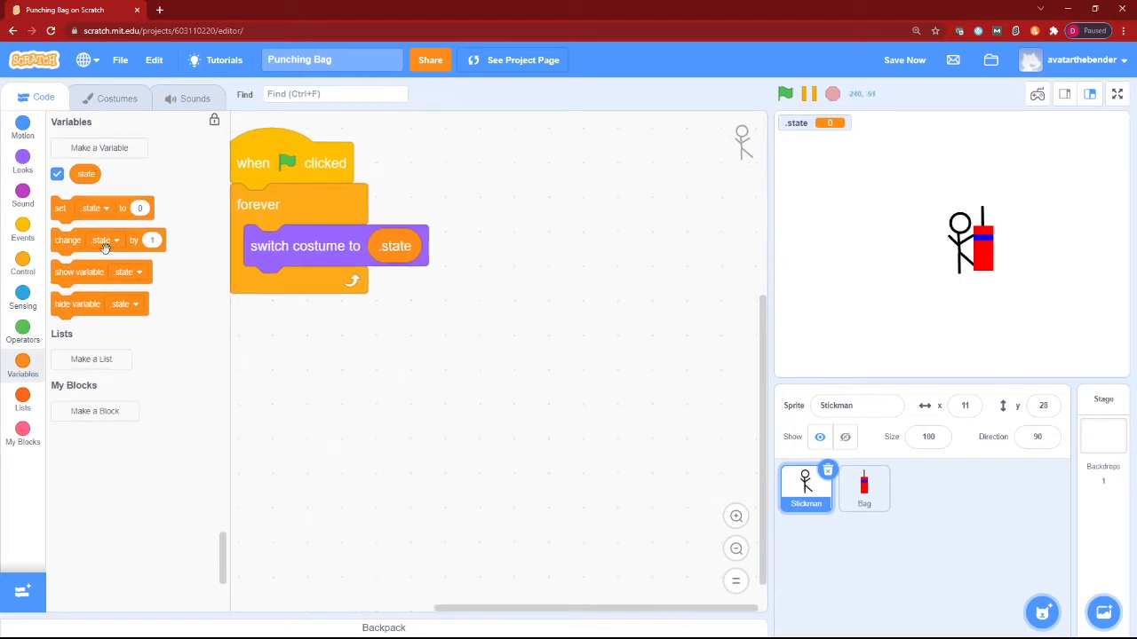
pyautogui.click(22, 229)
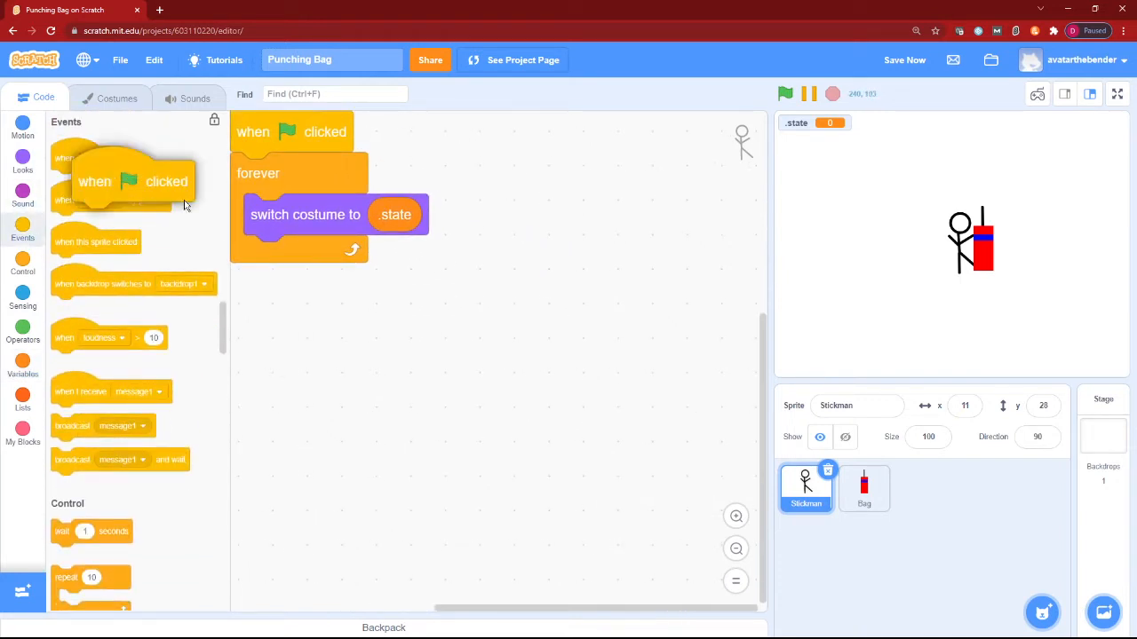
# Step: Replace the costume switch with two if blocks checking right arrow and left arrow pressed
pyautogui.moveTo(133, 182); pyautogui.dragTo(582, 234)
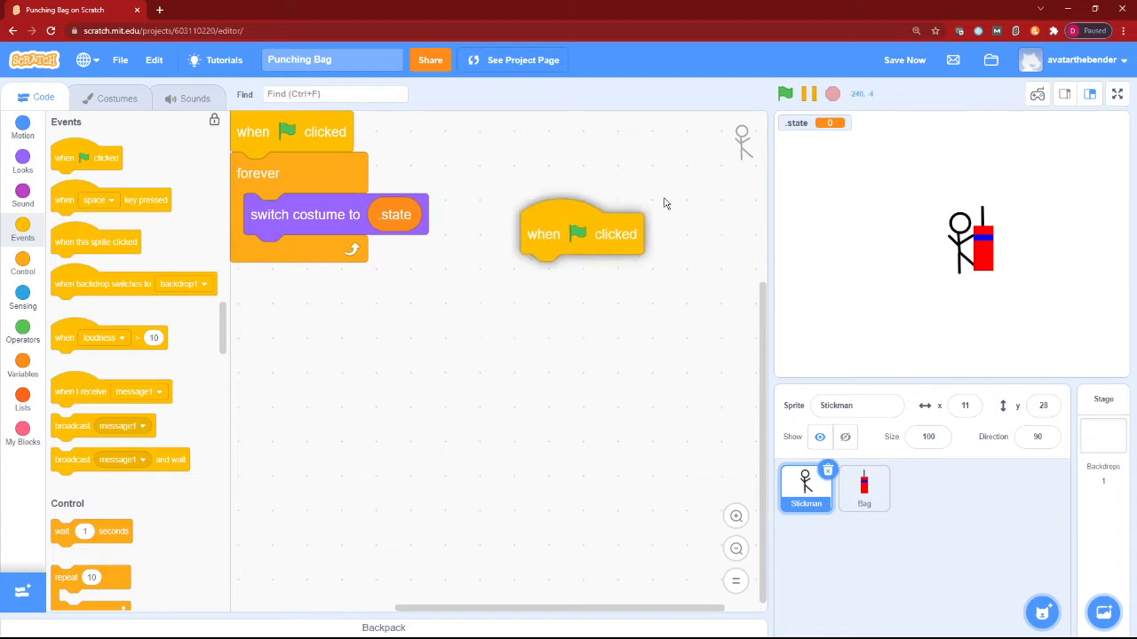
pyautogui.click(22, 264)
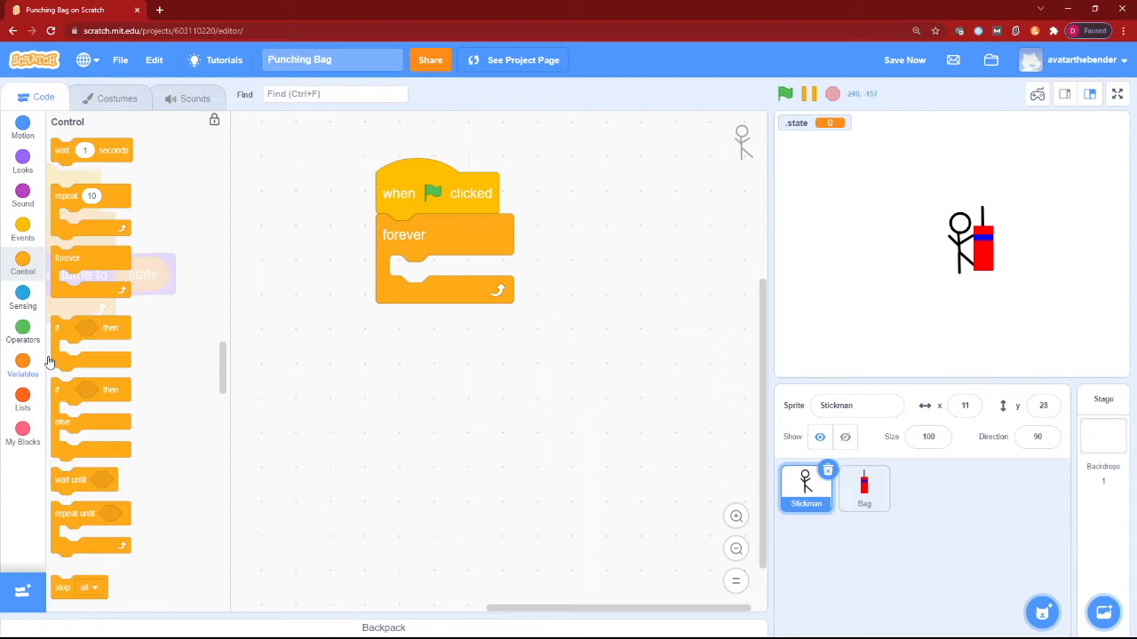
pyautogui.moveTo(89, 328); pyautogui.dragTo(453, 275)
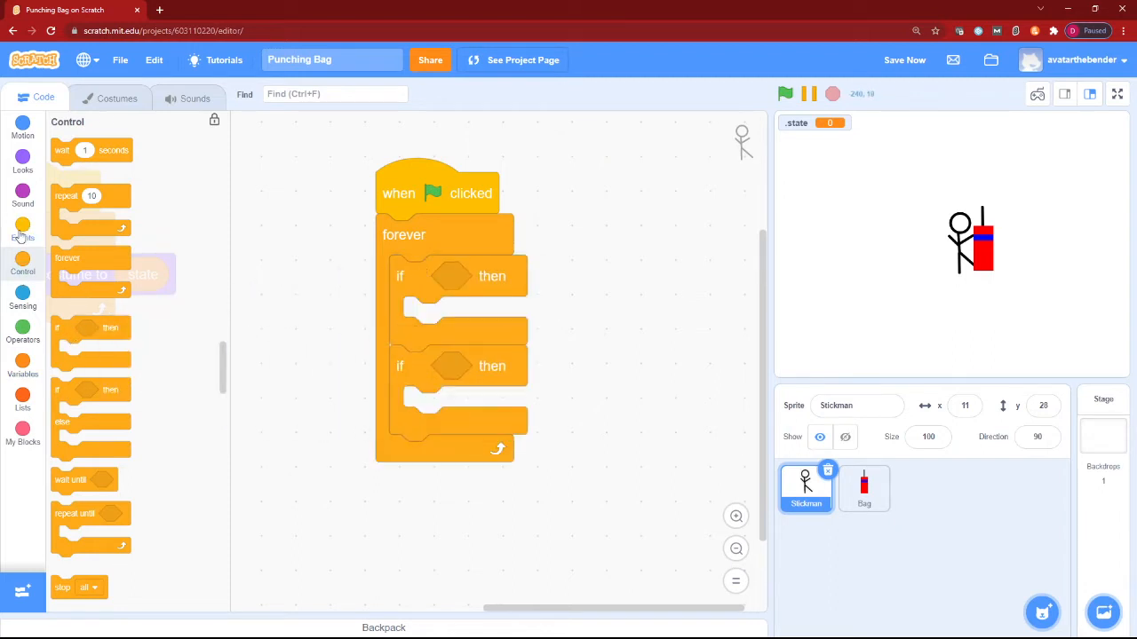
pyautogui.click(22, 300)
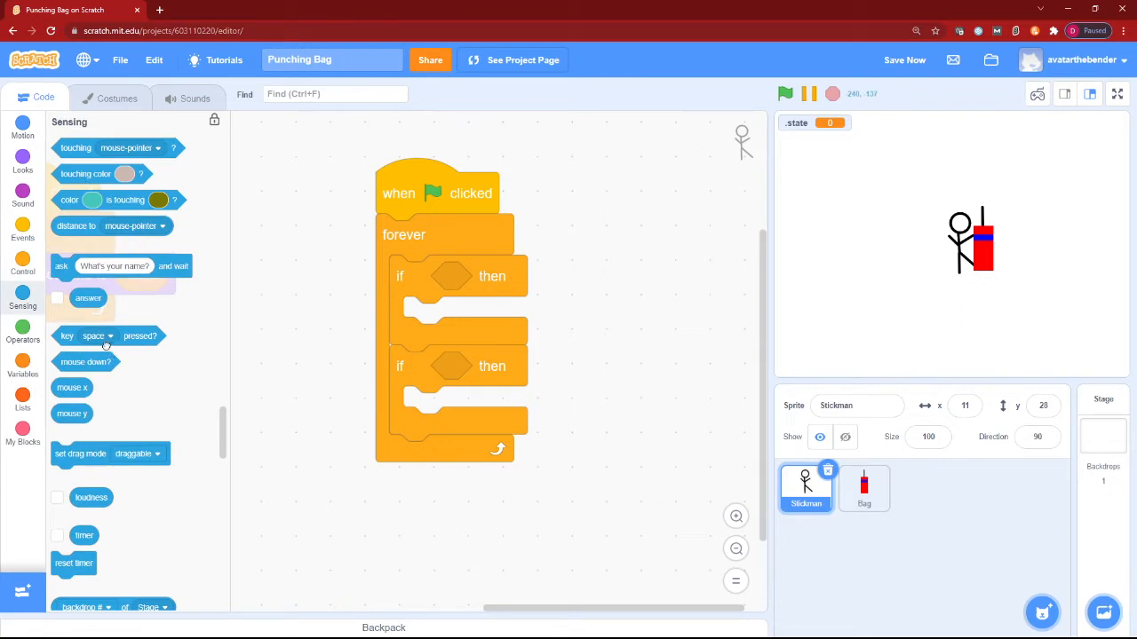
pyautogui.click(512, 275)
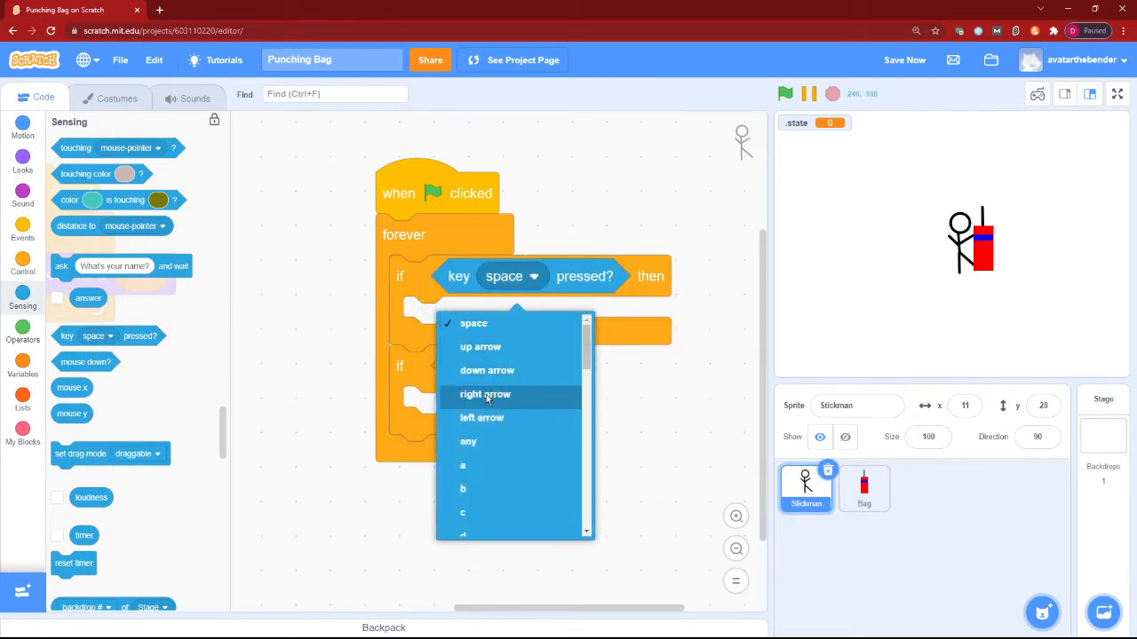
pyautogui.click(485, 395)
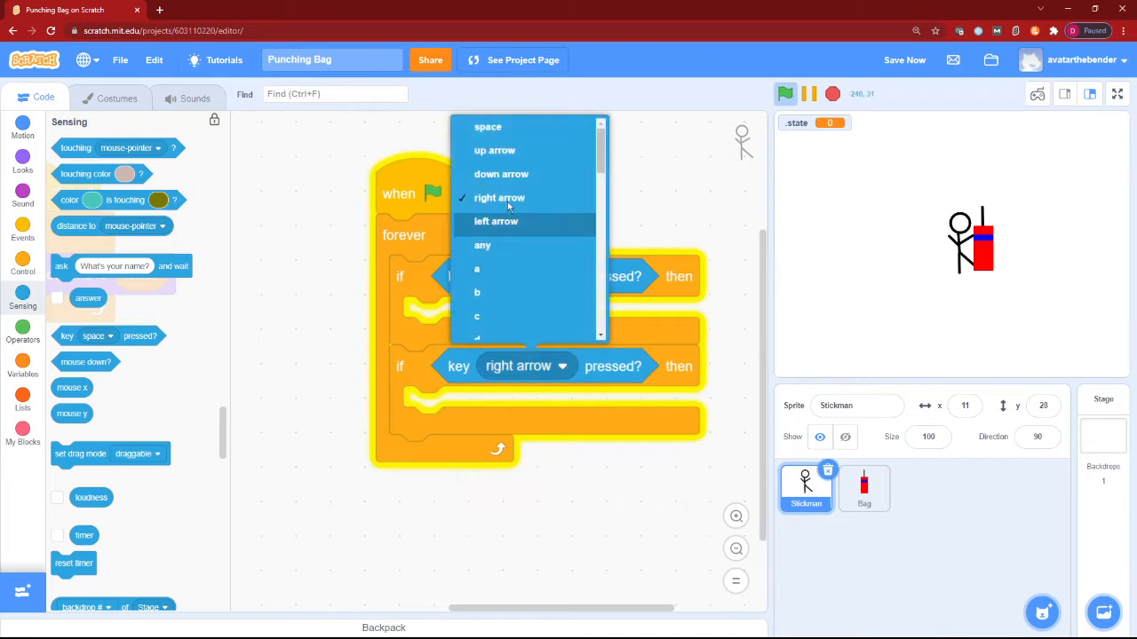
pyautogui.click(496, 221)
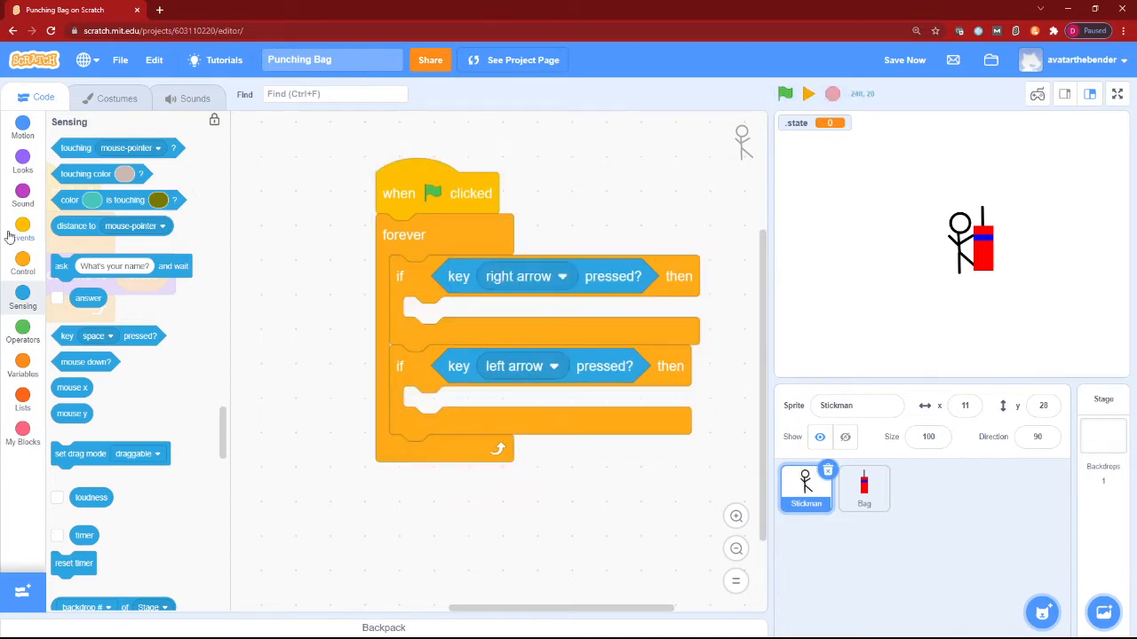
pyautogui.click(22, 333)
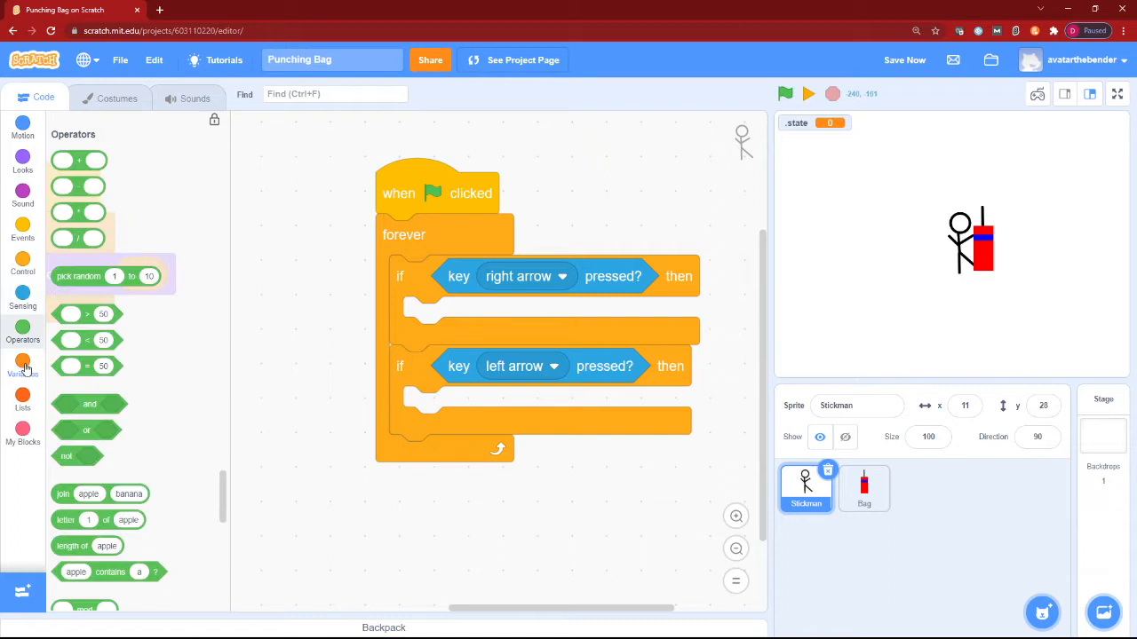
# Step: Set .state to Punch in the right-arrow branch and confirm the Stickman's costume names
pyautogui.click(22, 364)
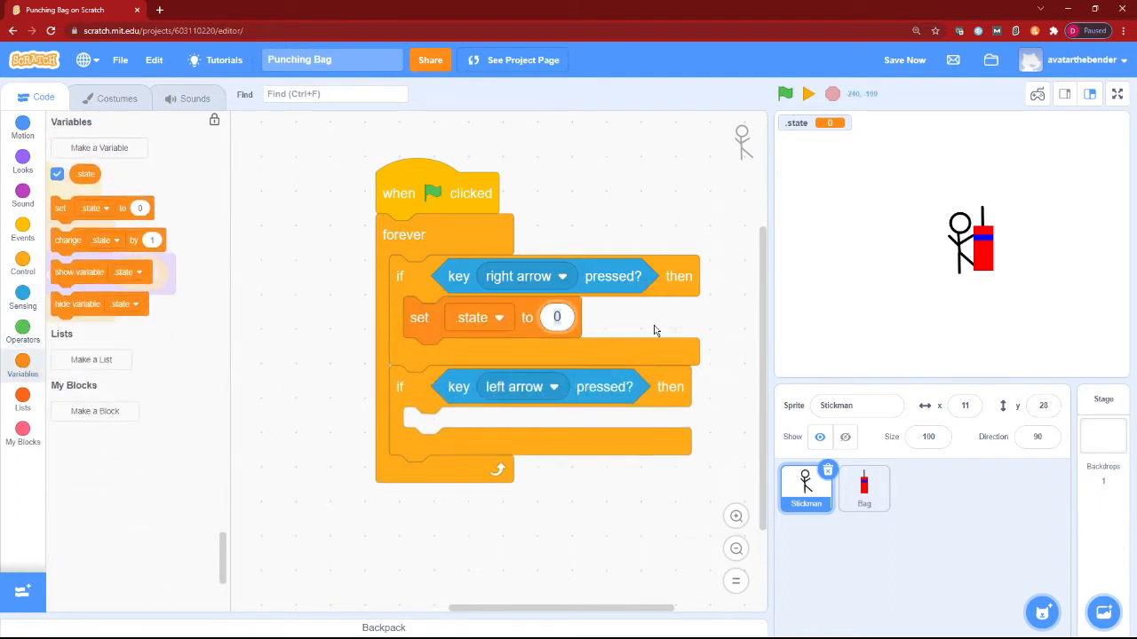
pyautogui.write('Punch')
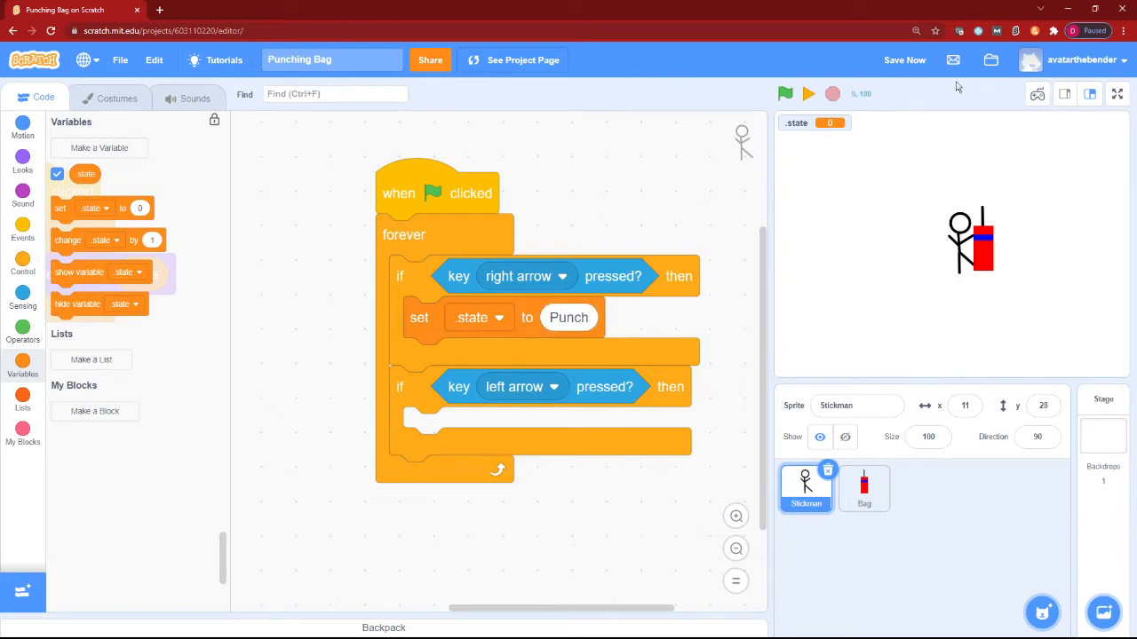
pyautogui.moveTo(105, 197)
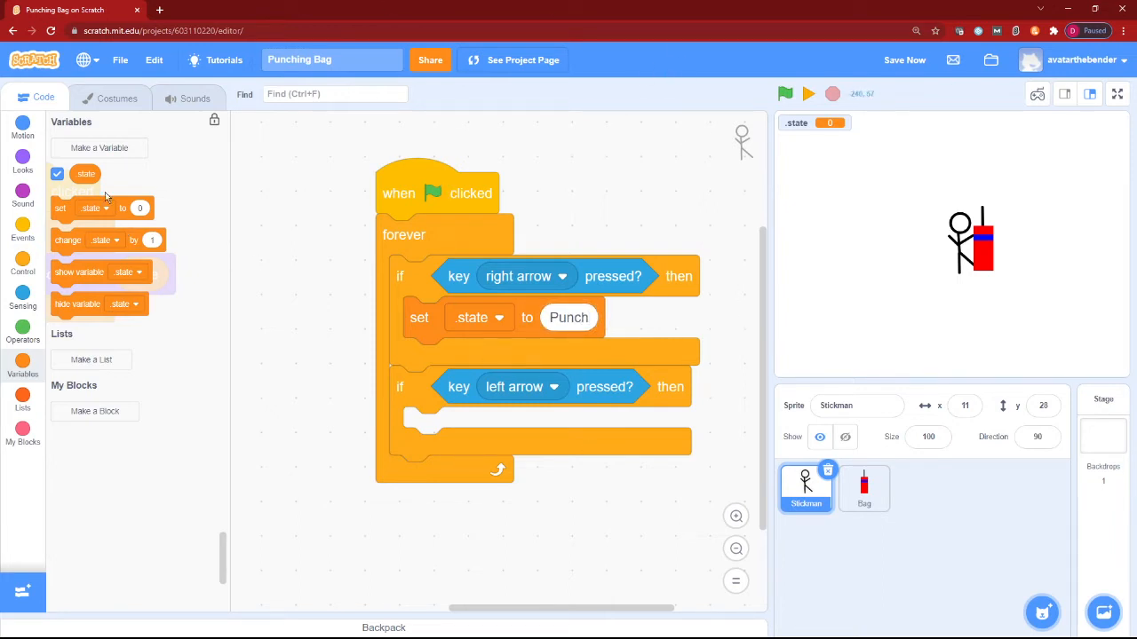
pyautogui.click(116, 98)
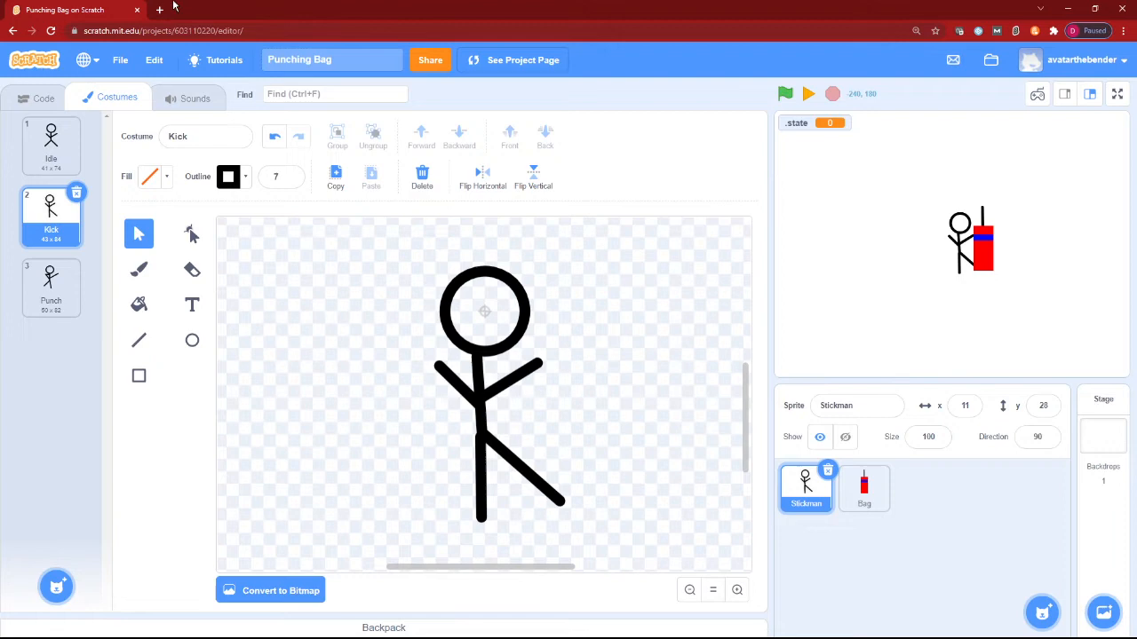
pyautogui.click(43, 98)
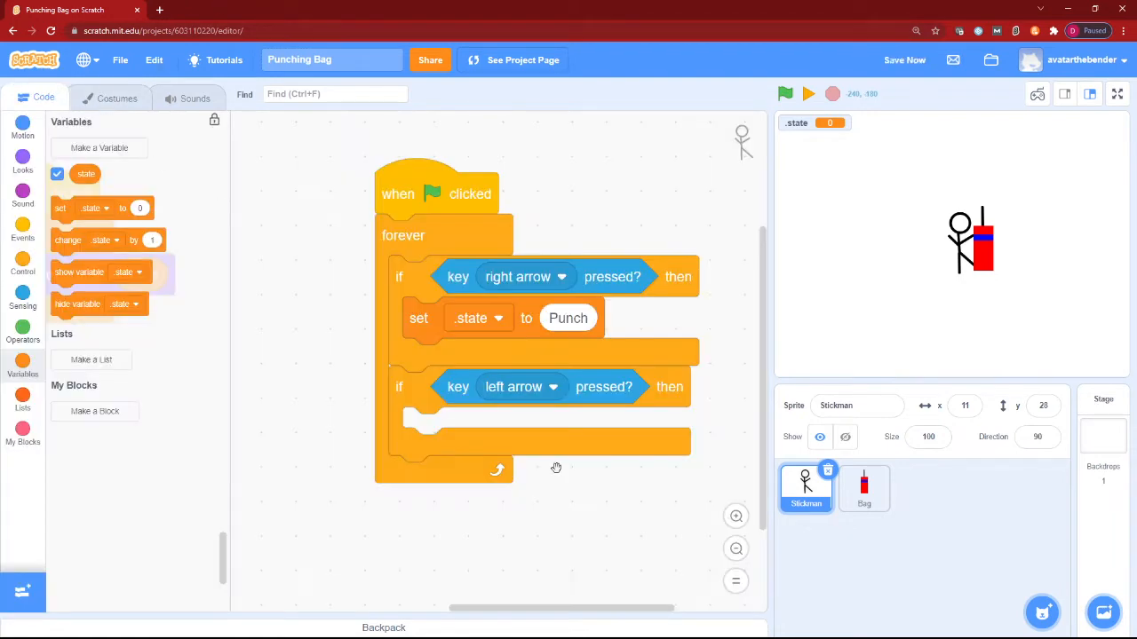
pyautogui.click(109, 98)
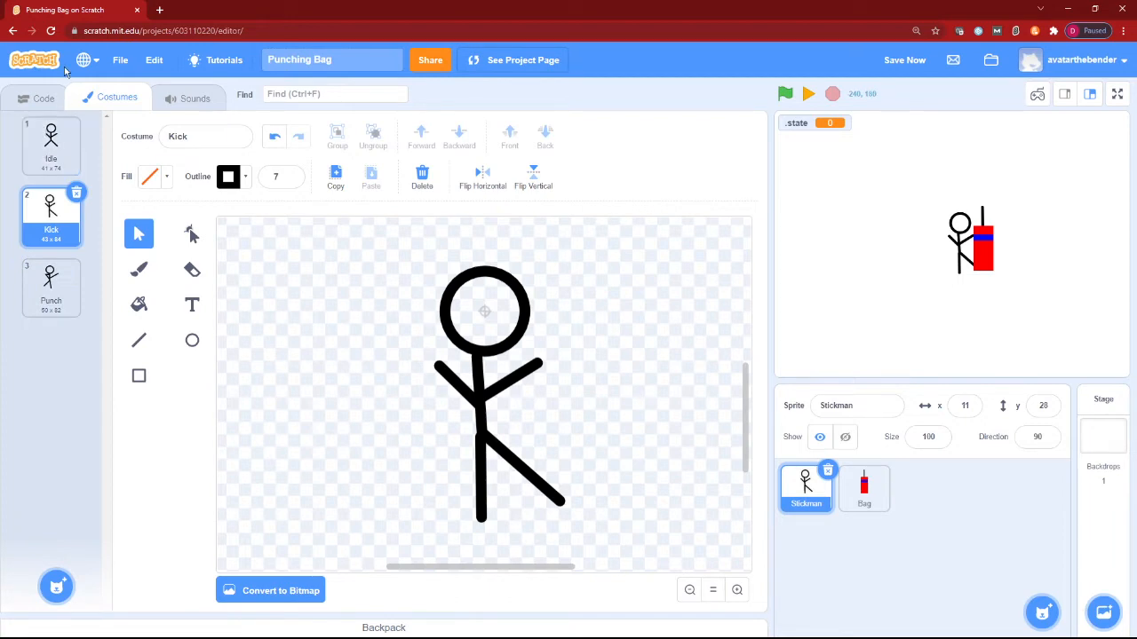
pyautogui.click(50, 142)
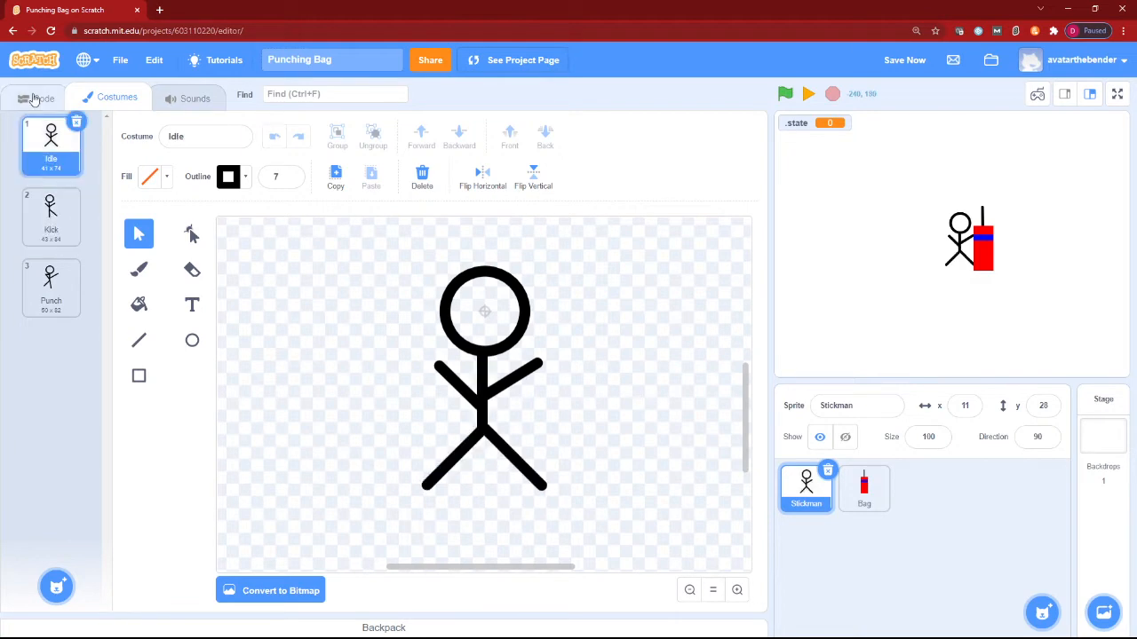
pyautogui.click(36, 98)
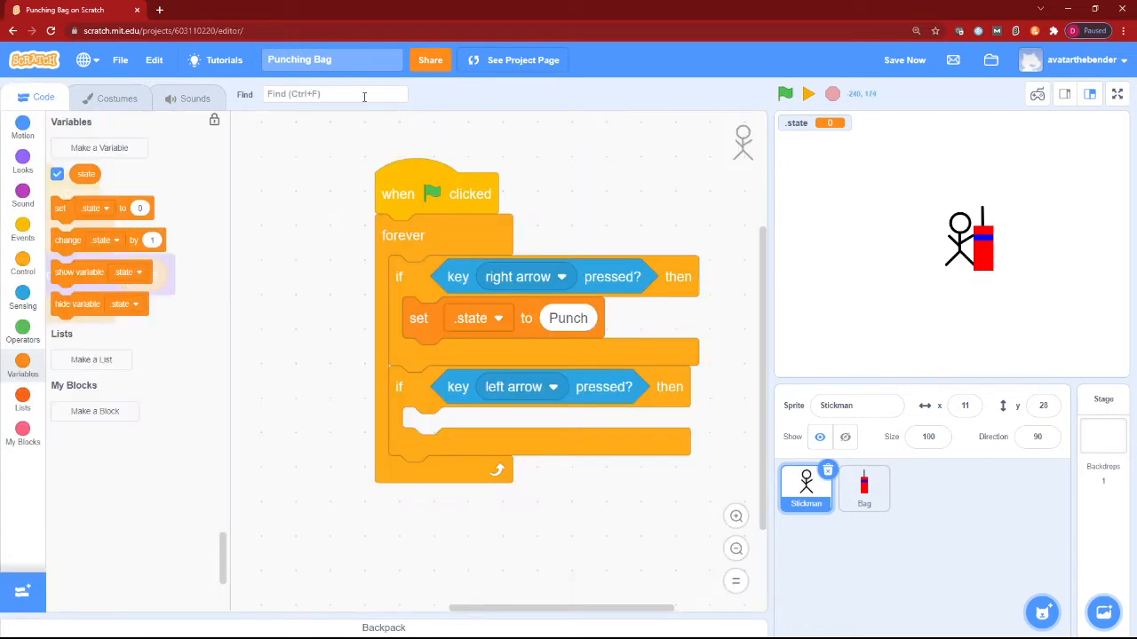
# Step: Set .state to Kick for the left arrow and reset .state to Idle at start
pyautogui.click(785, 93)
pyautogui.write('Kic')
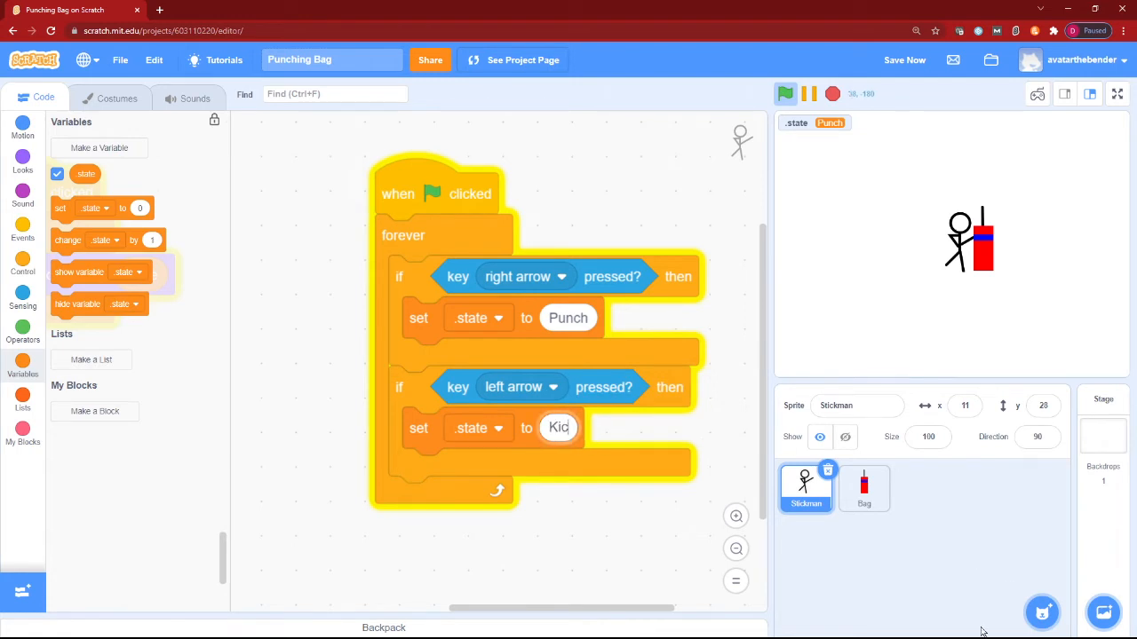
pyautogui.write('k')
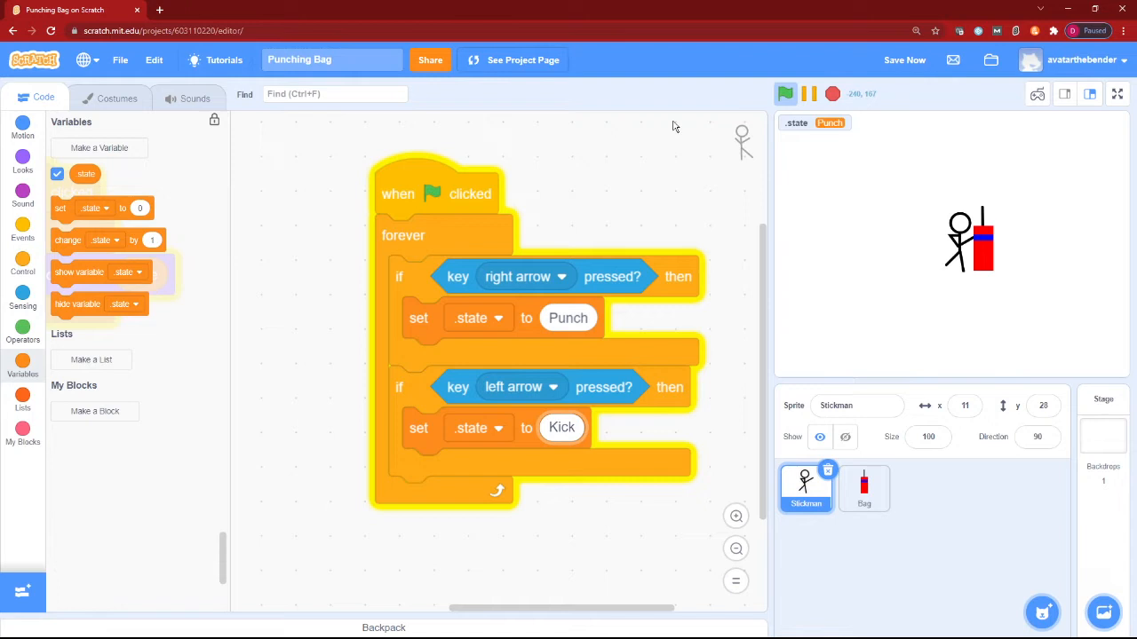
pyautogui.click(832, 93)
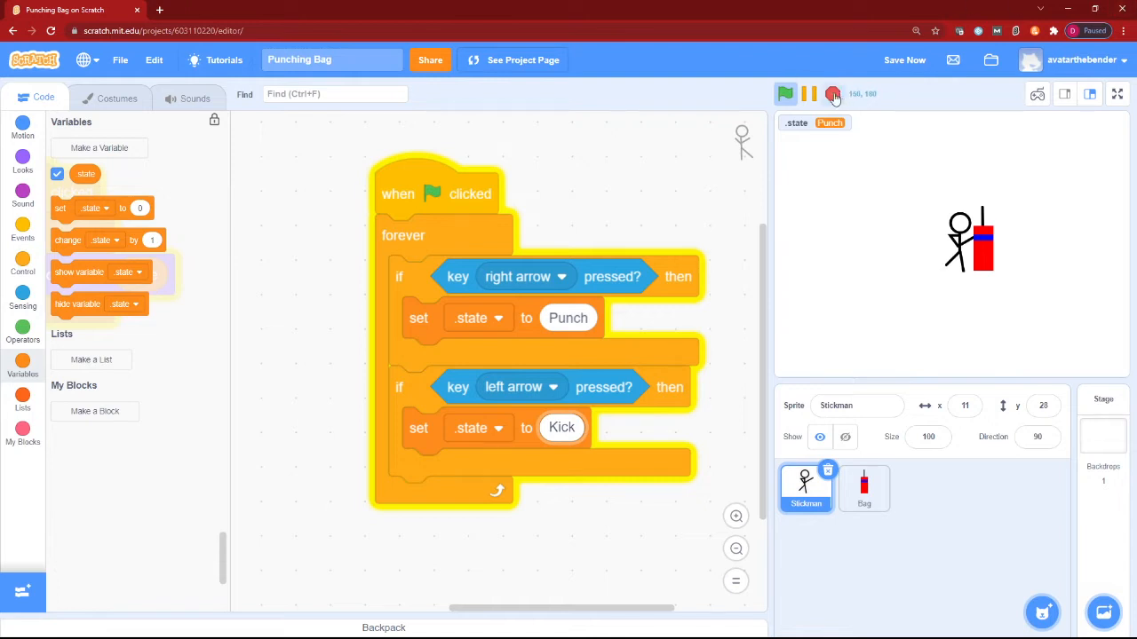
pyautogui.click(808, 94)
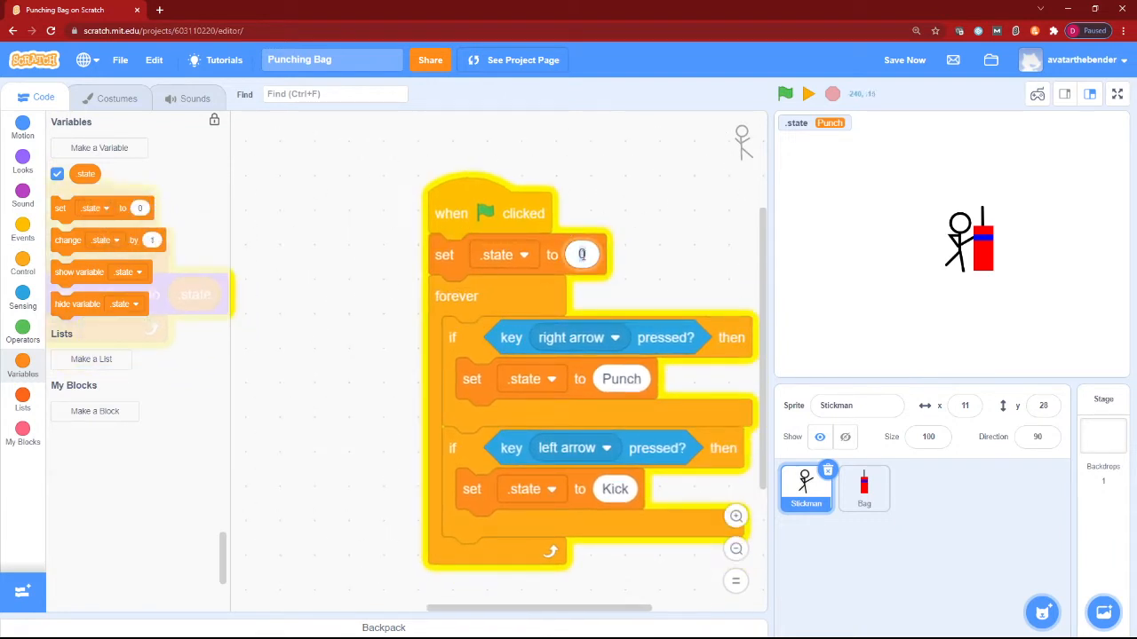
pyautogui.write('Idle')
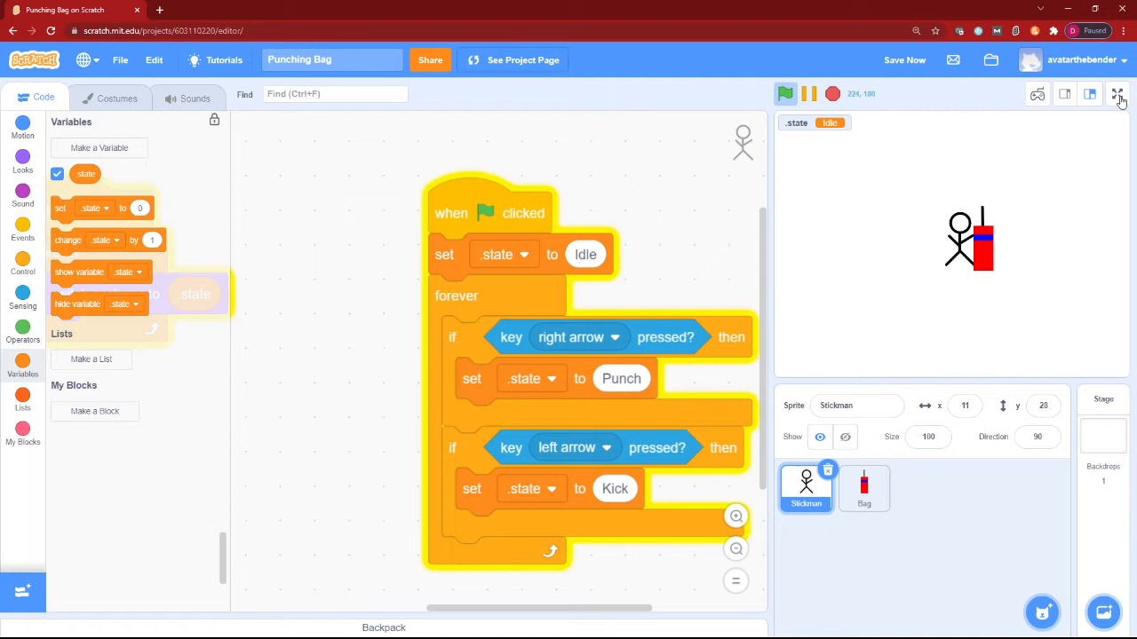
# Step: Test the arrow keys on the full-screen stage, then exit full screen
pyautogui.click(1118, 94)
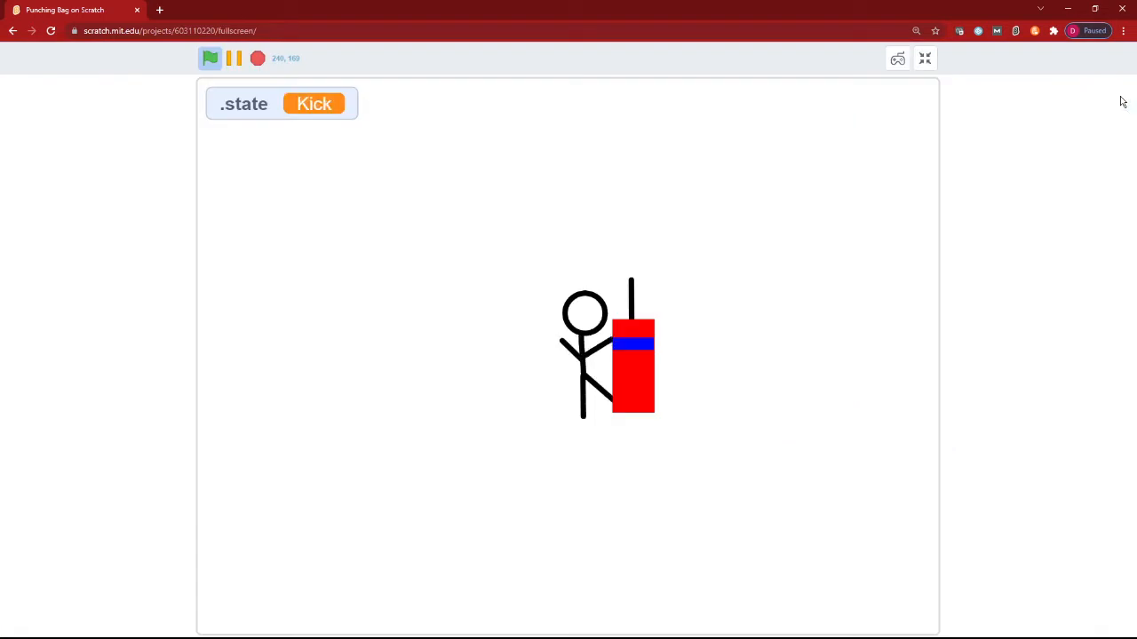
pyautogui.moveTo(298, 88)
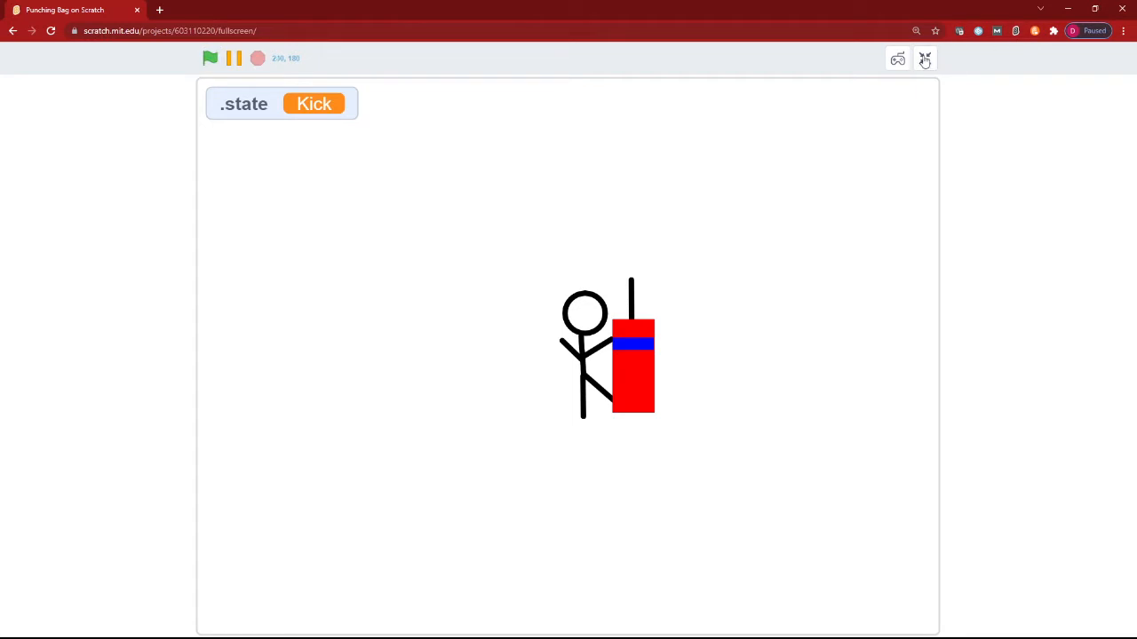
pyautogui.click(924, 58)
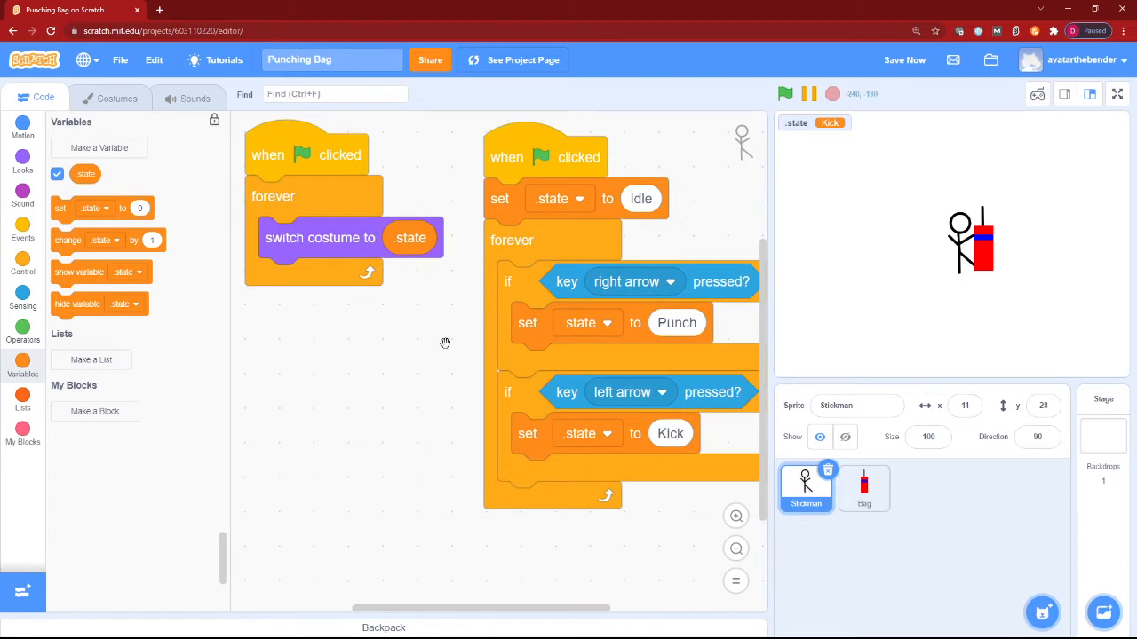
pyautogui.moveTo(214, 269)
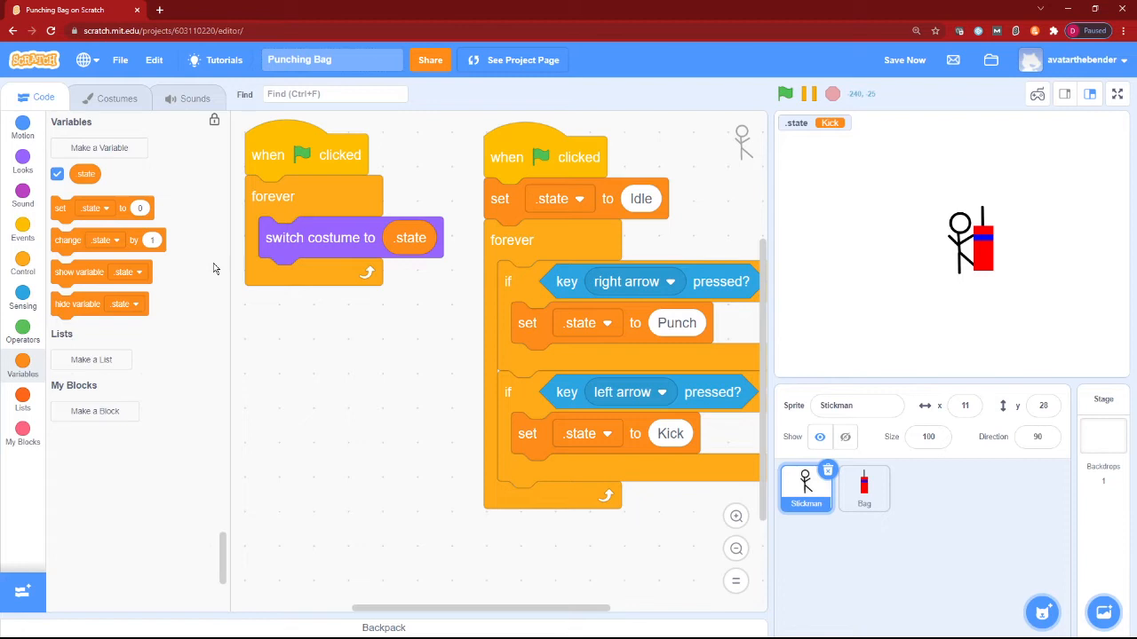
pyautogui.moveTo(16, 522)
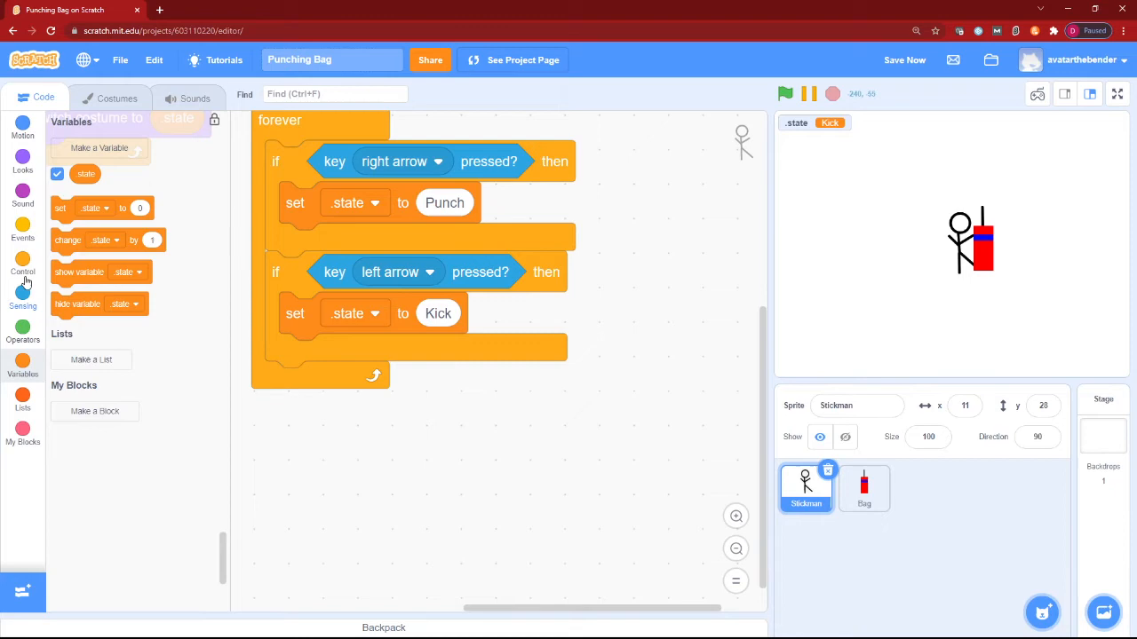
pyautogui.click(22, 300)
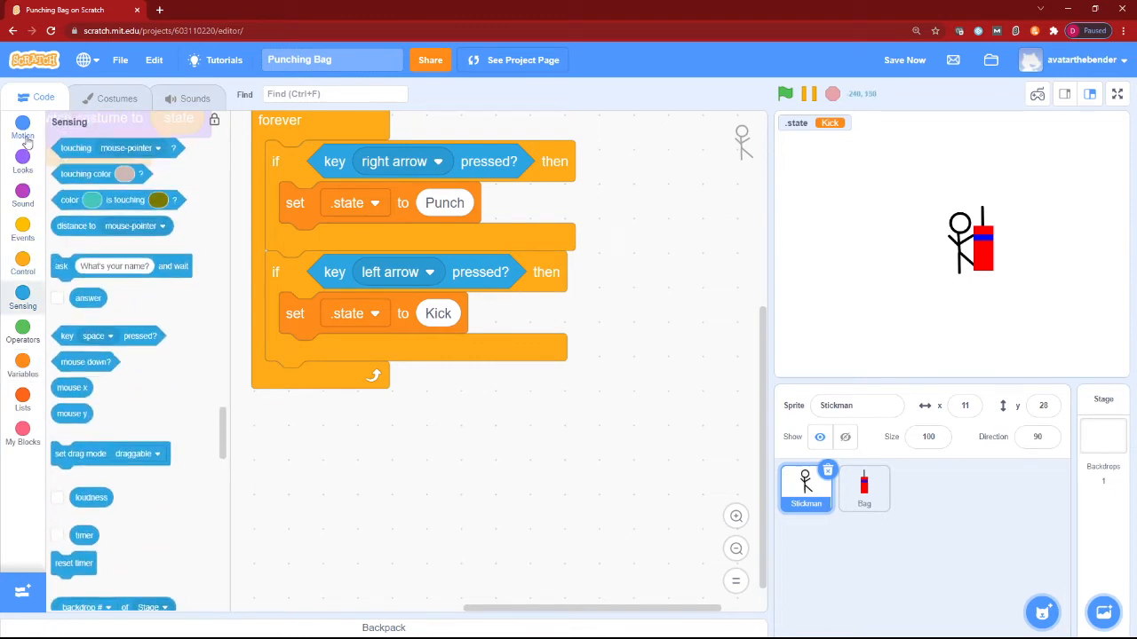
pyautogui.click(22, 258)
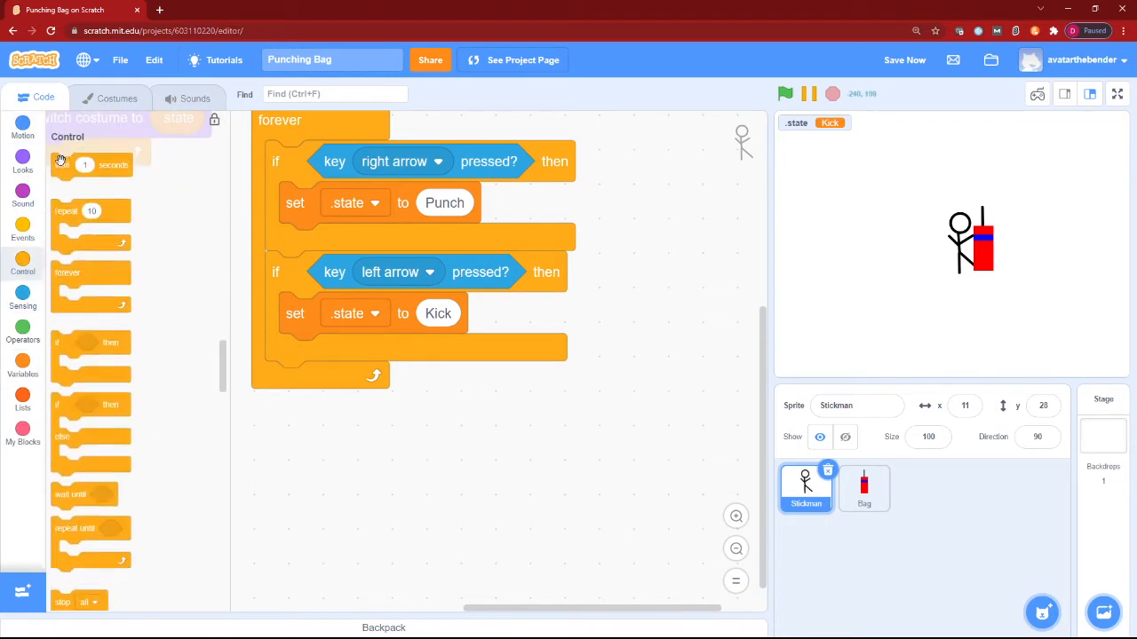
# Step: Add wait 0.2, set .state to Idle, wait 0.5 to both Punch and Kick branches
pyautogui.moveTo(89, 164); pyautogui.dragTo(337, 244)
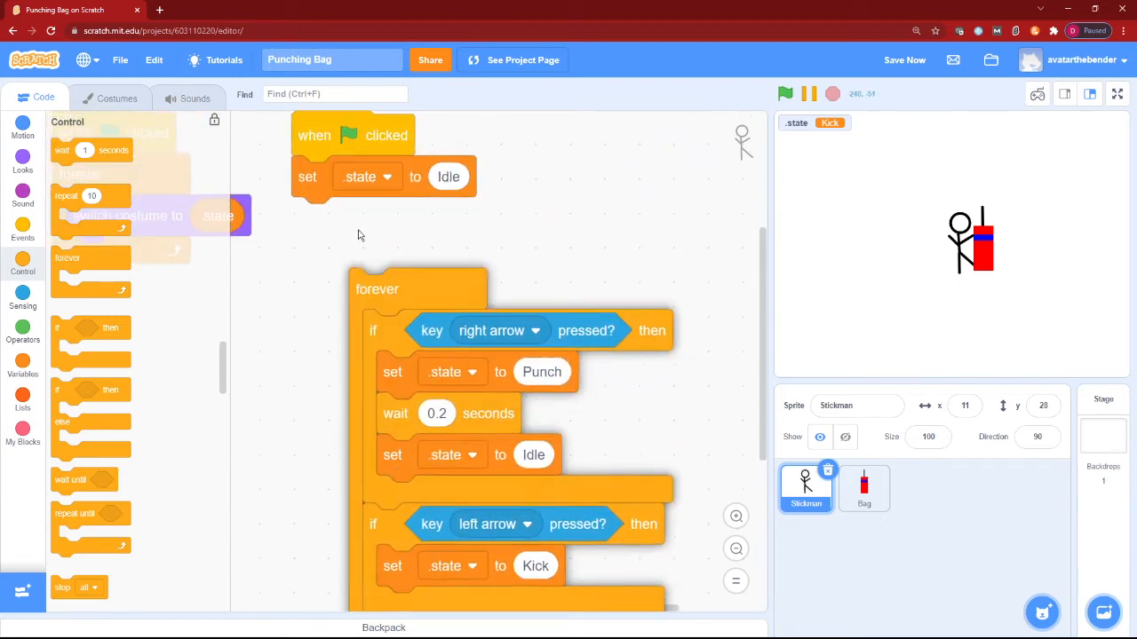
pyautogui.click(23, 295)
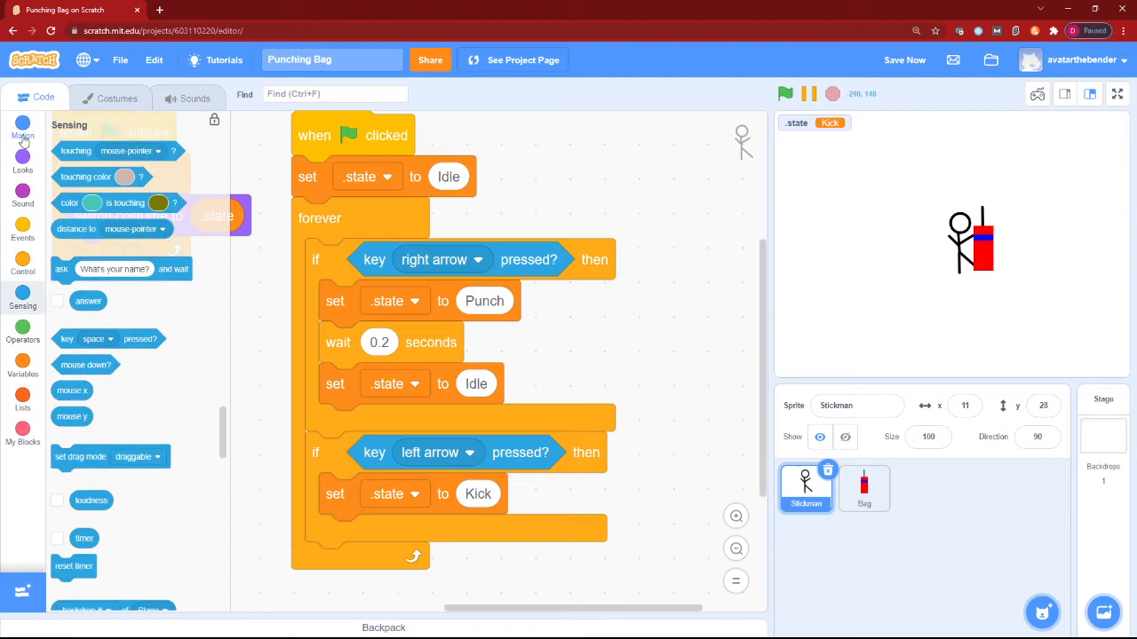
pyautogui.click(22, 259)
pyautogui.write('0.5')
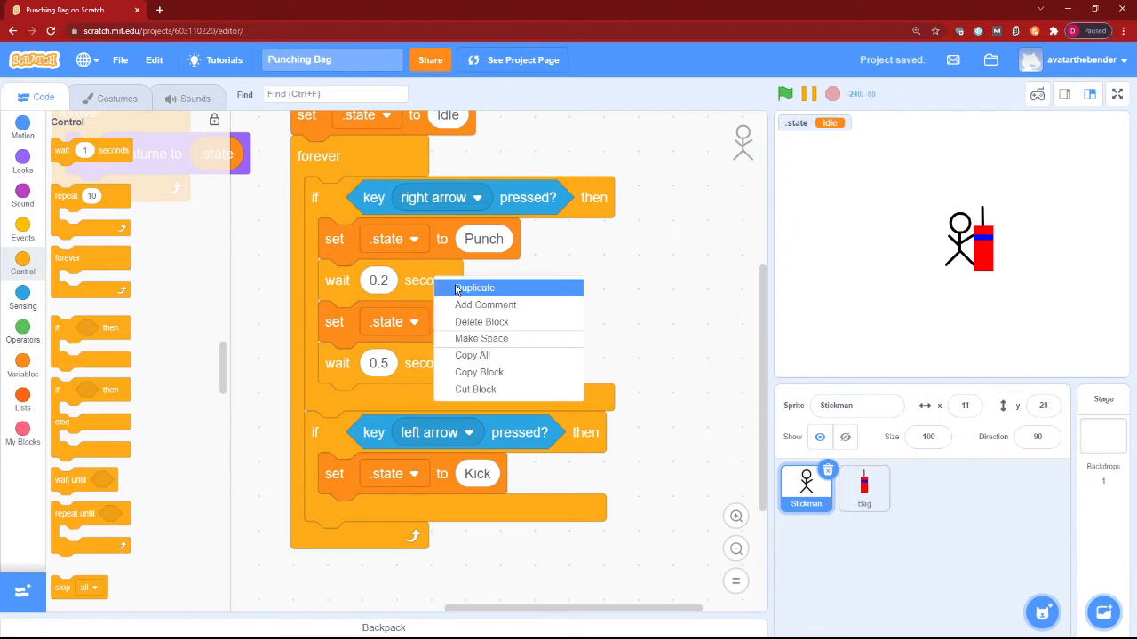
pyautogui.click(475, 287)
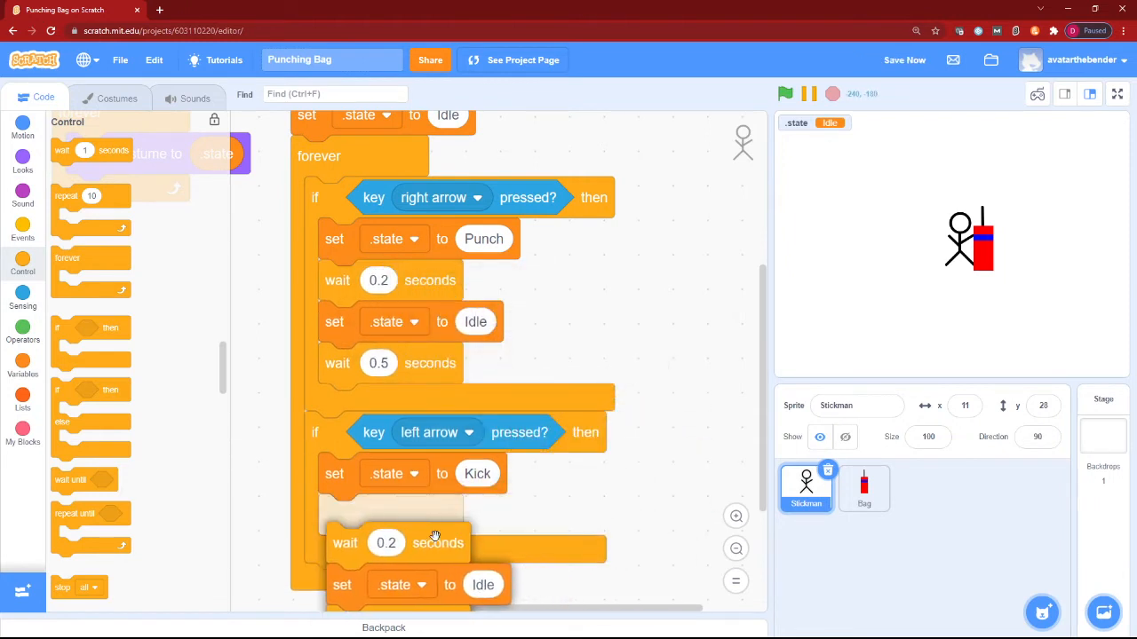
pyautogui.scroll(-3)
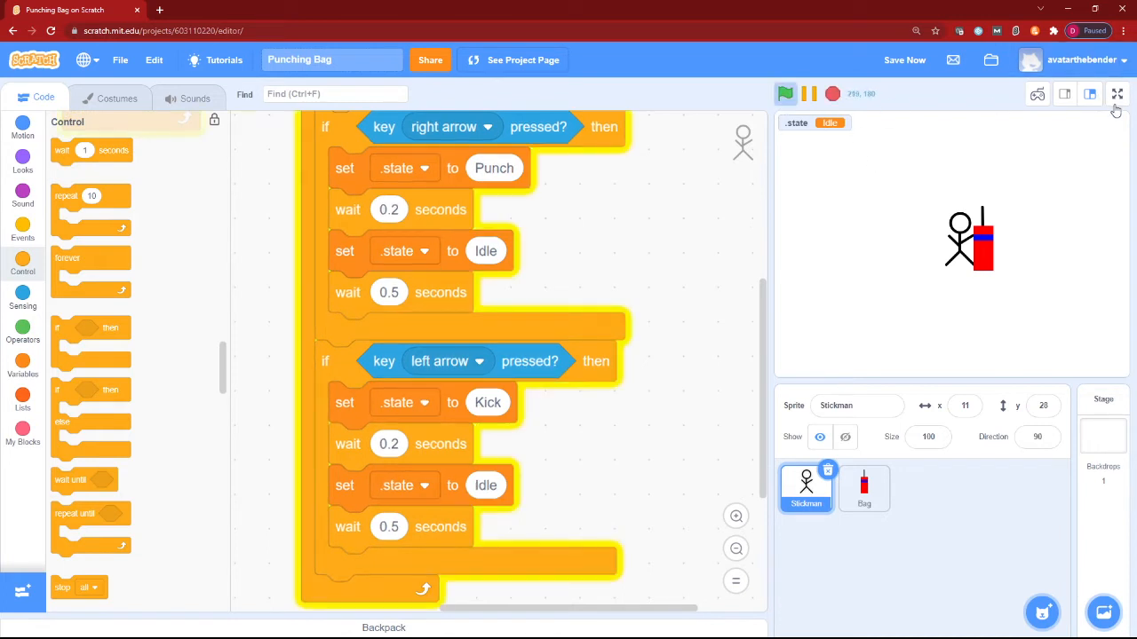
pyautogui.click(1118, 94)
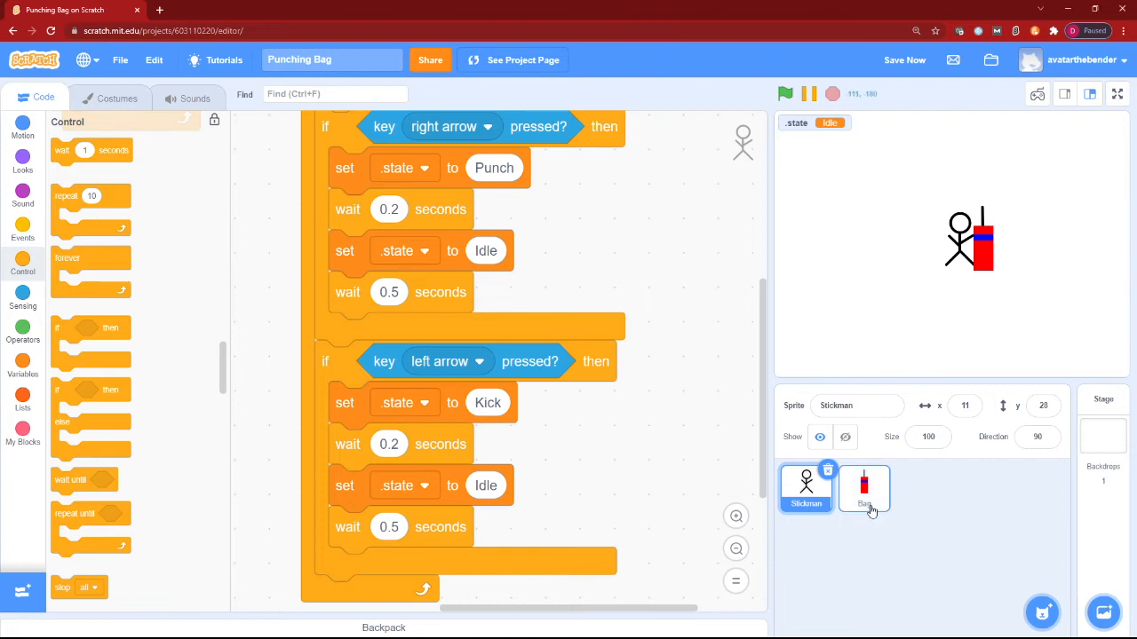
# Step: Select the Bag sprite thumbnail to open its empty code area
pyautogui.click(863, 489)
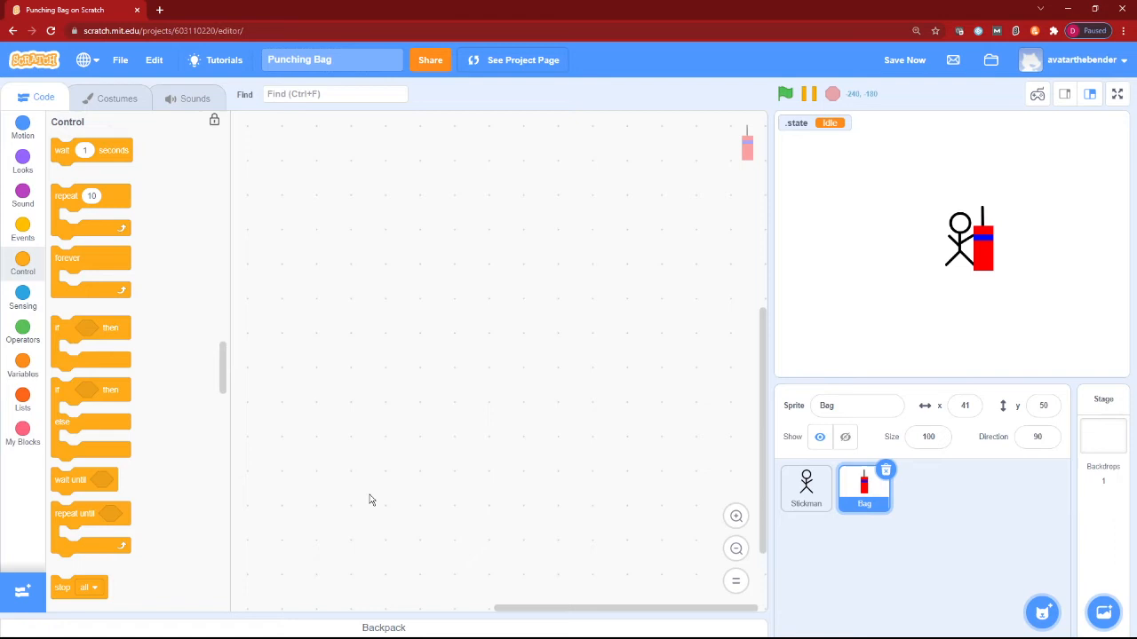
# Step: Build the Bag's green-flag script with a forever loop holding two duplicated if blocks
pyautogui.click(23, 229)
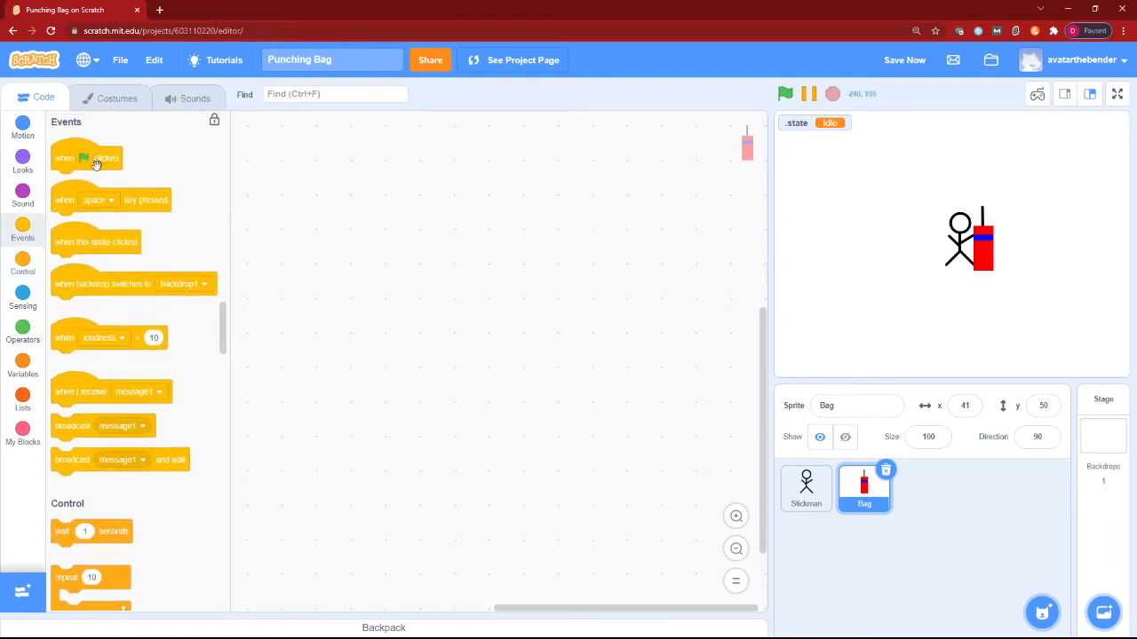
pyautogui.moveTo(86, 158); pyautogui.dragTo(468, 159)
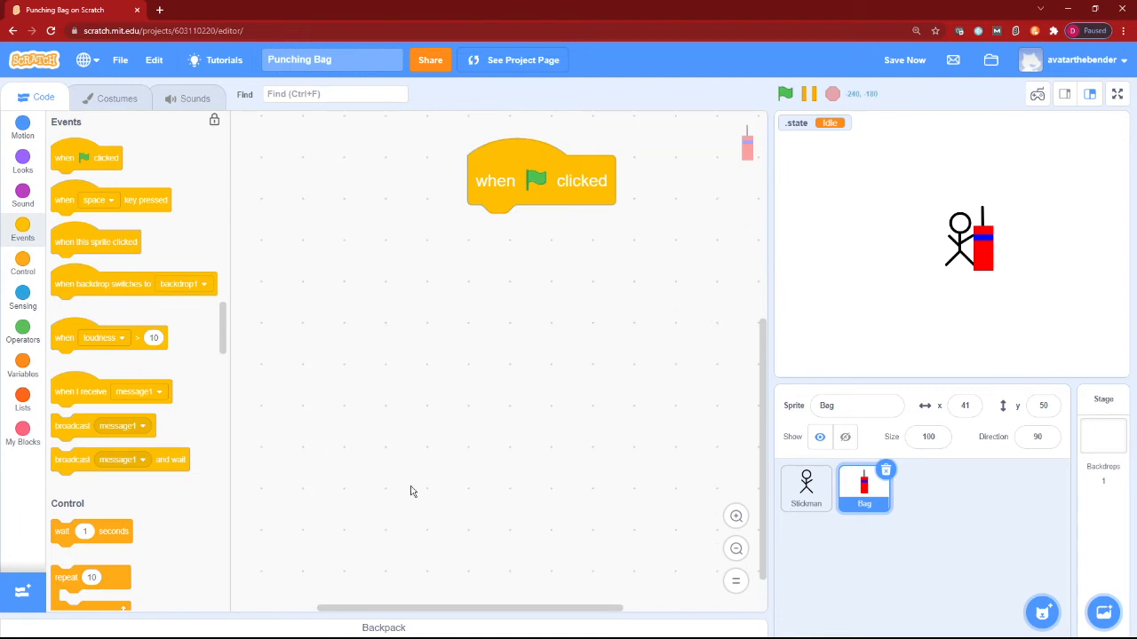
pyautogui.scroll(-3)
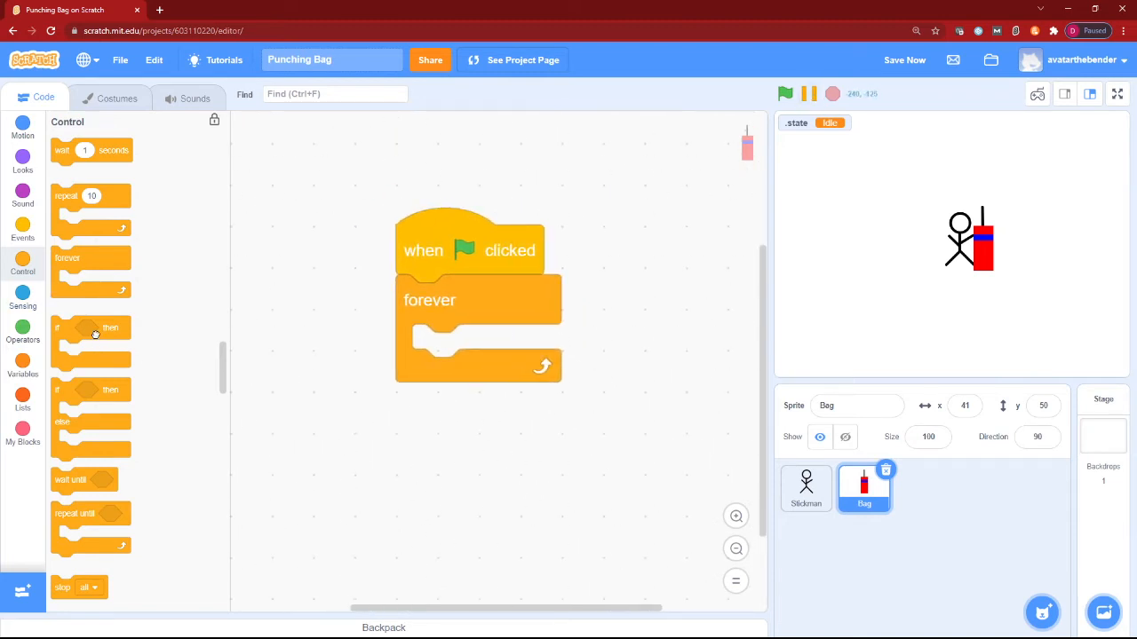
pyautogui.rightClick(429, 235)
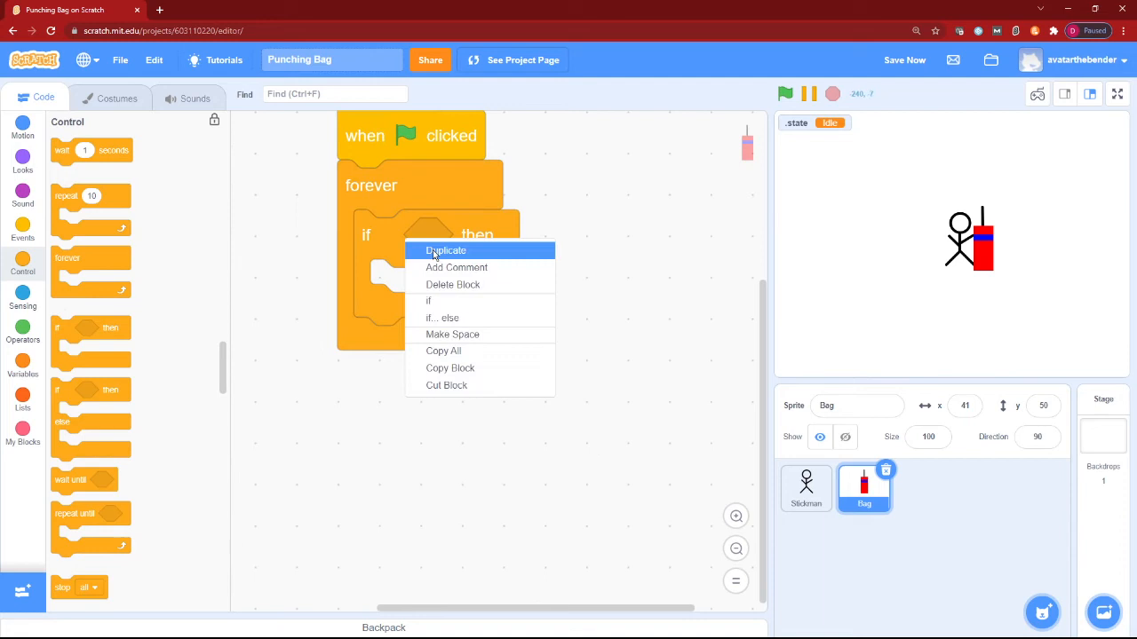
pyautogui.click(446, 251)
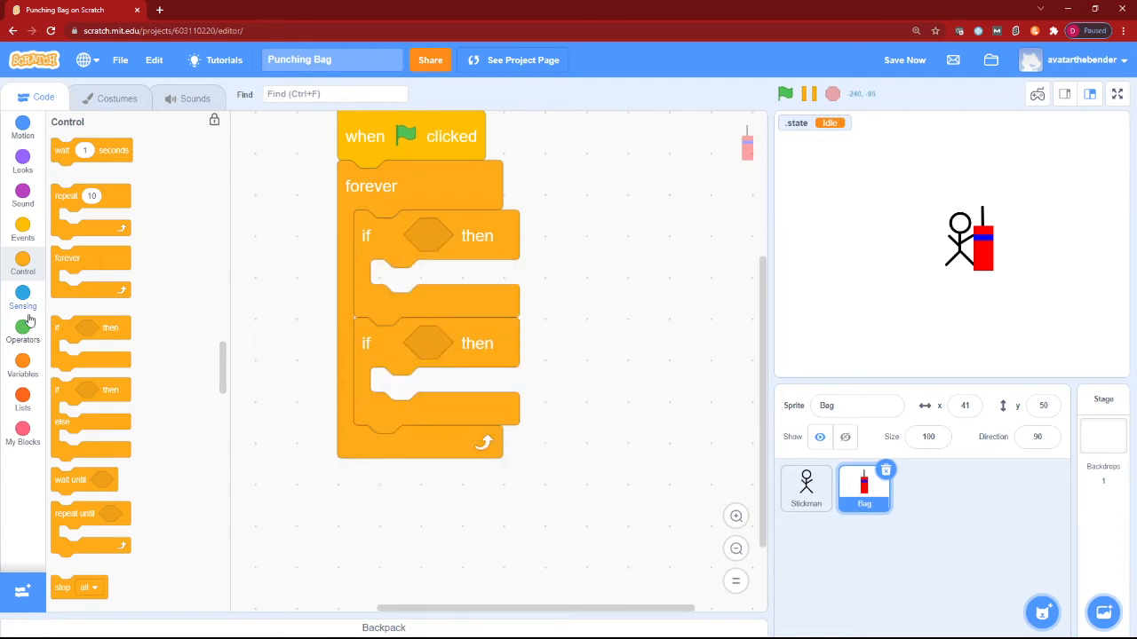
# Step: Put an empty and condition in each if block and save the project
pyautogui.click(22, 334)
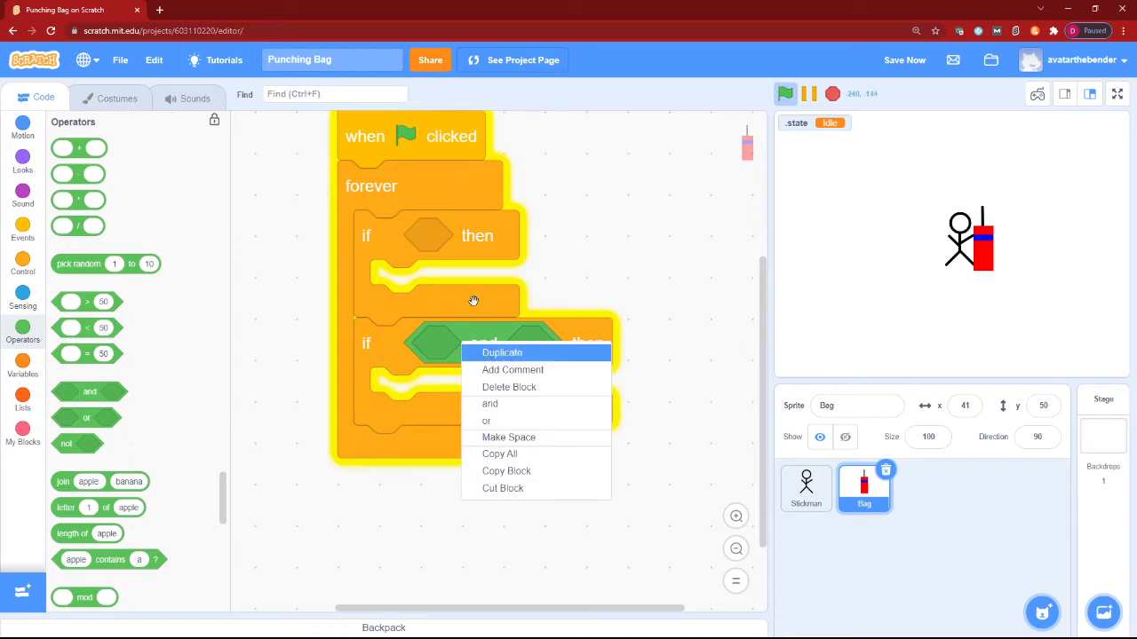
pyautogui.click(502, 353)
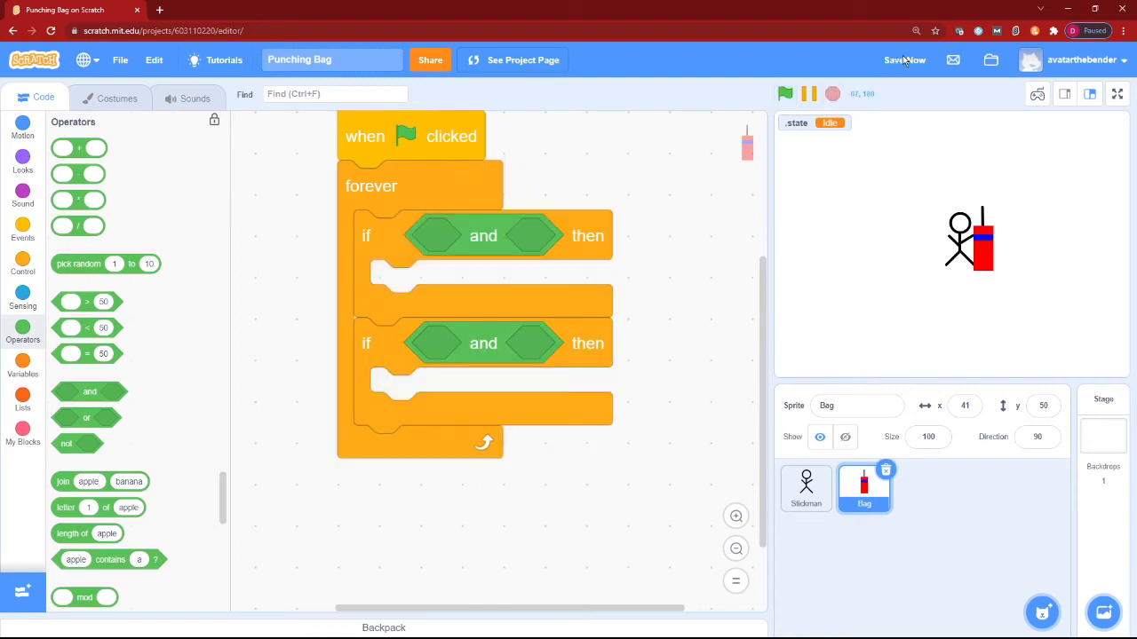
pyautogui.click(904, 59)
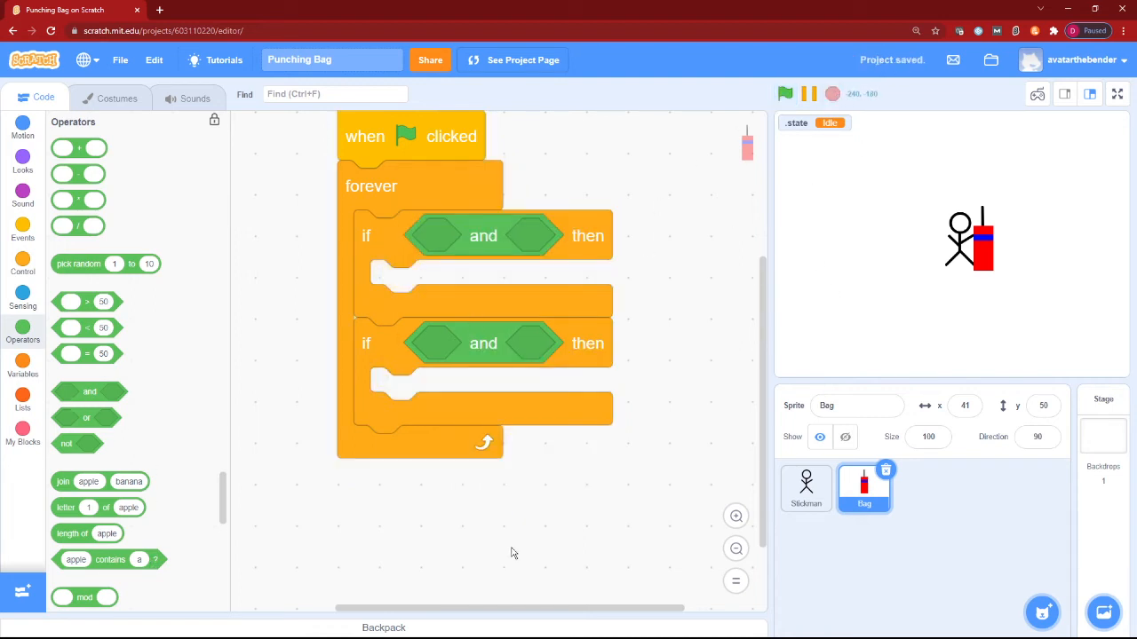
pyautogui.click(22, 300)
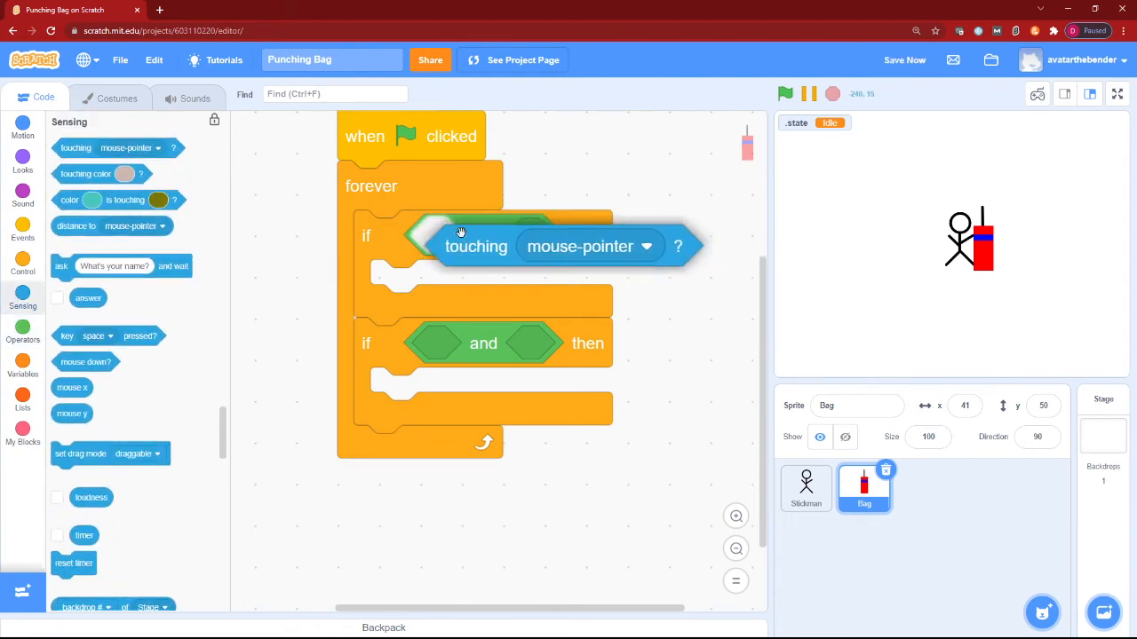
# Step: Duplicate the touching Stickman condition, pair each with .state =, and enter Punch and Kick
pyautogui.rightClick(476, 246)
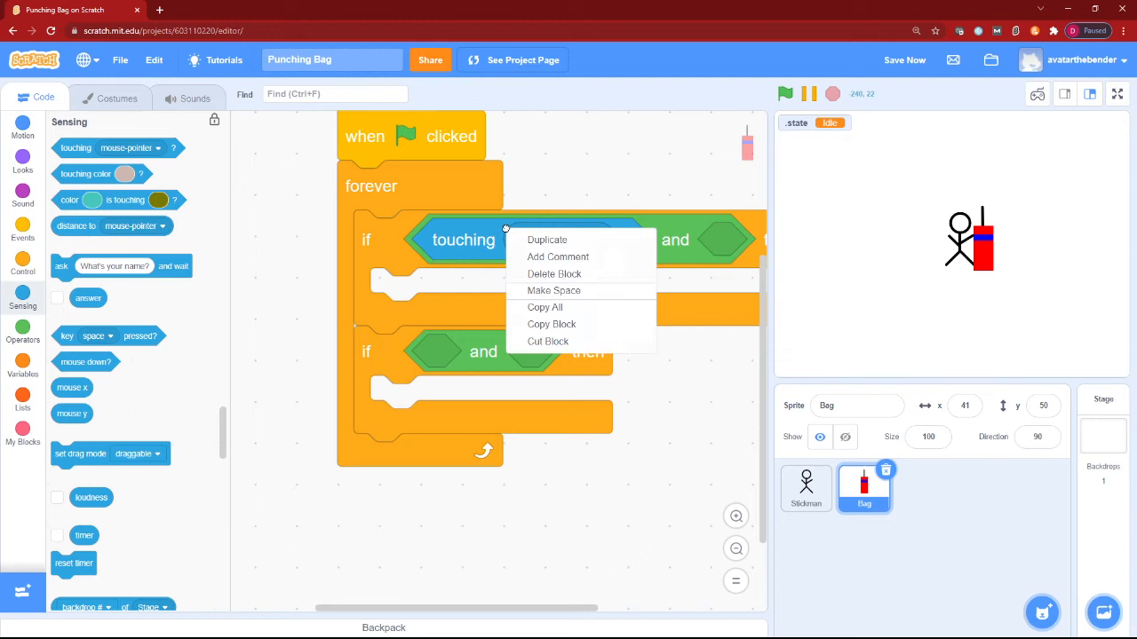
pyautogui.click(547, 238)
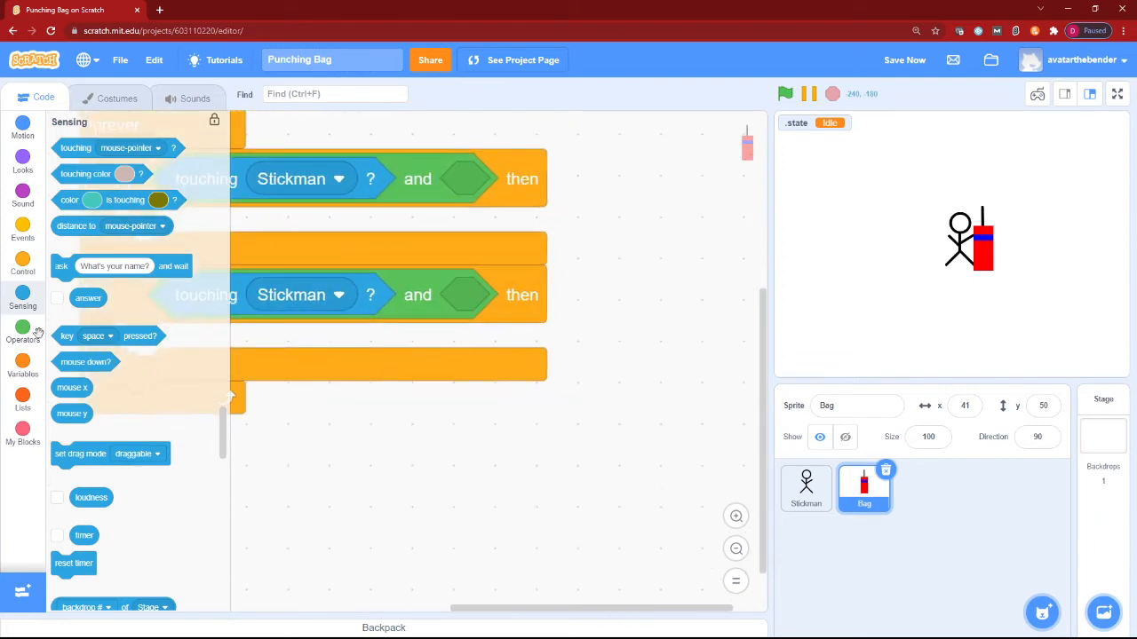
pyautogui.click(22, 360)
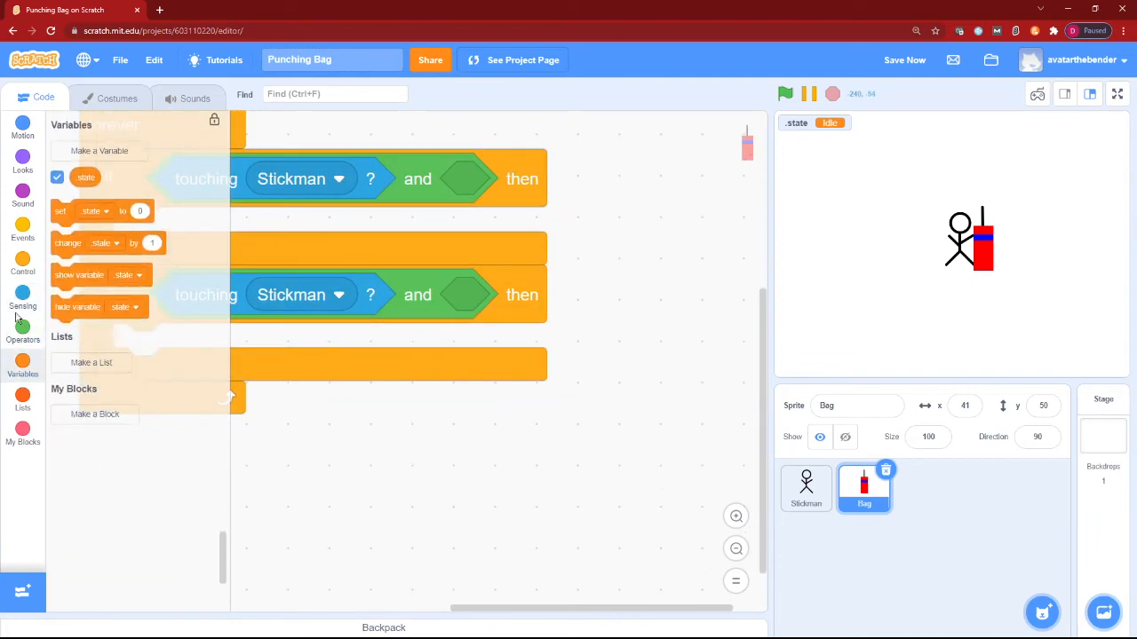
pyautogui.click(22, 321)
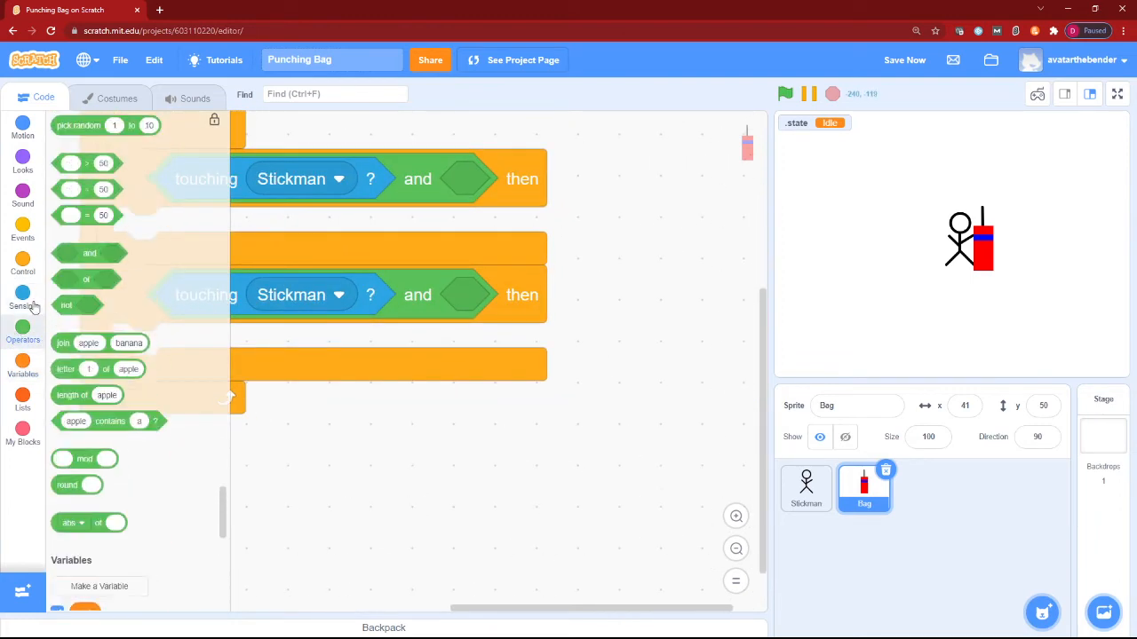
pyautogui.scroll(3)
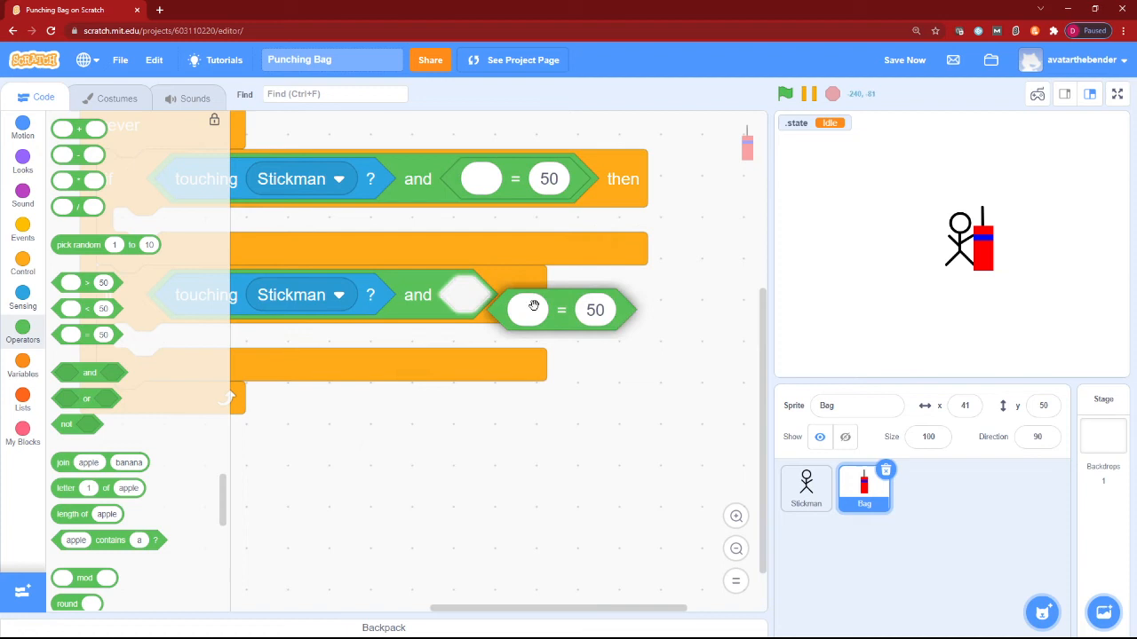
pyautogui.click(22, 364)
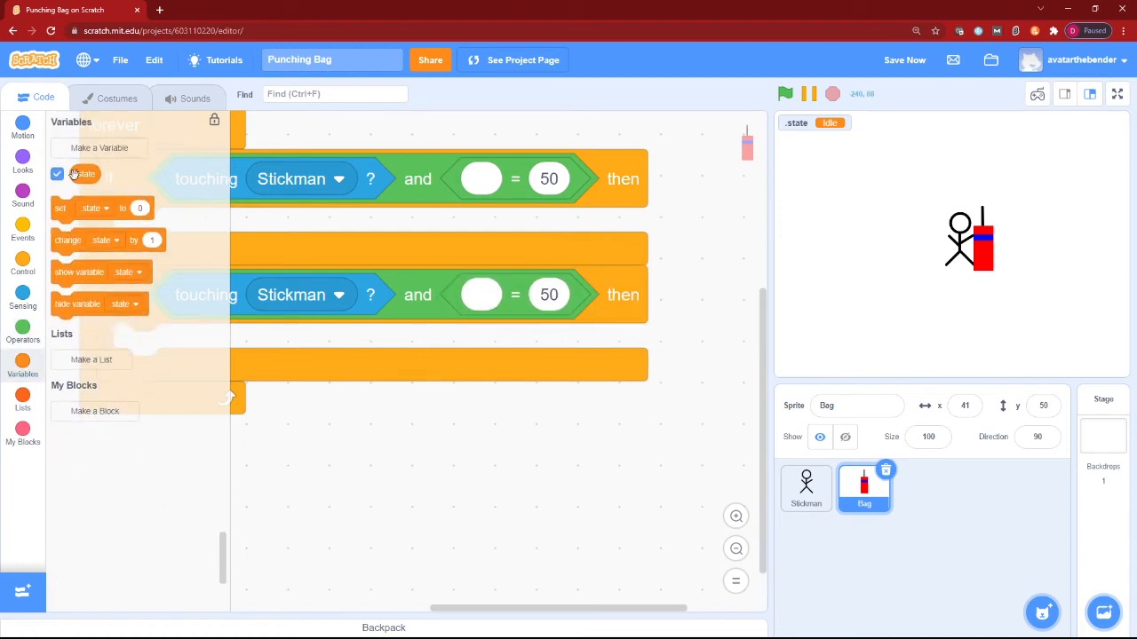
pyautogui.rightClick(497, 295)
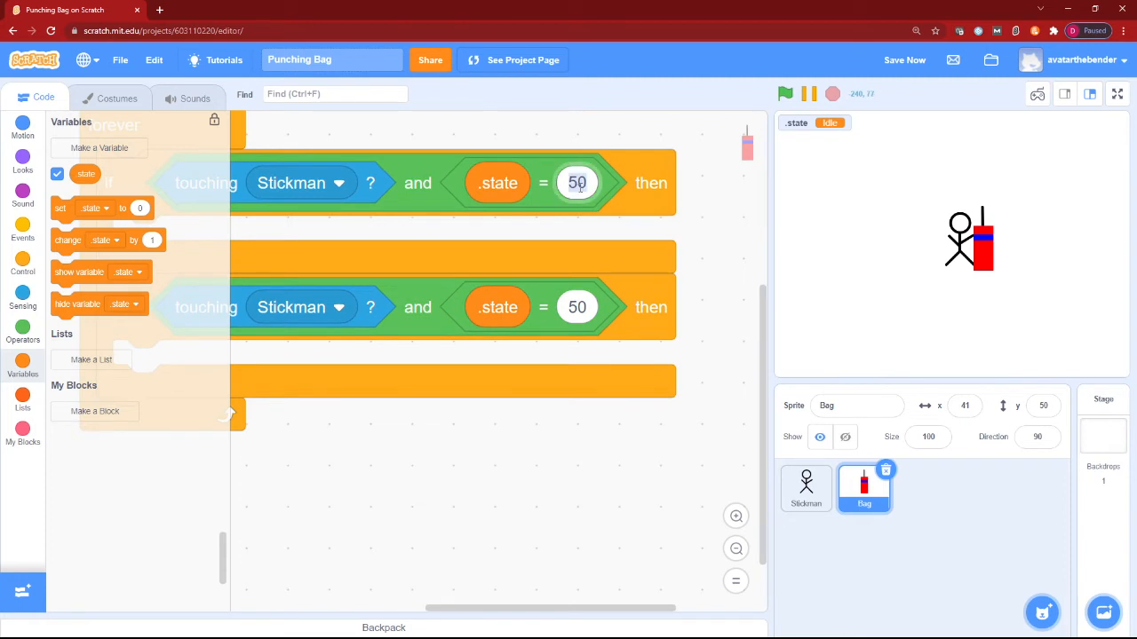
pyautogui.write('Punch')
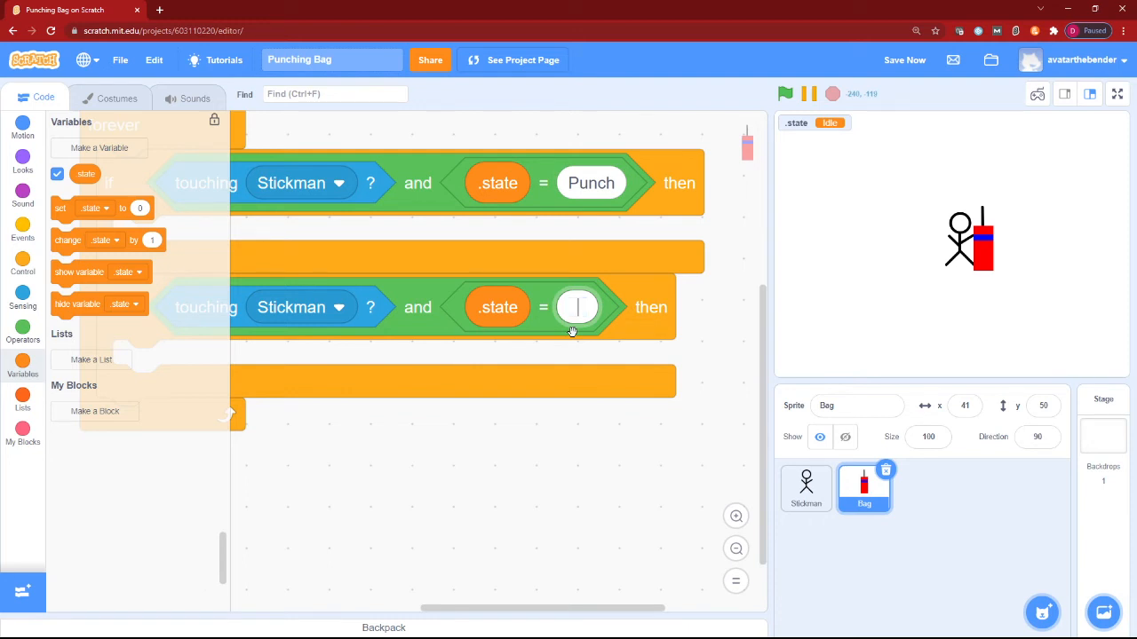
pyautogui.write('Kick')
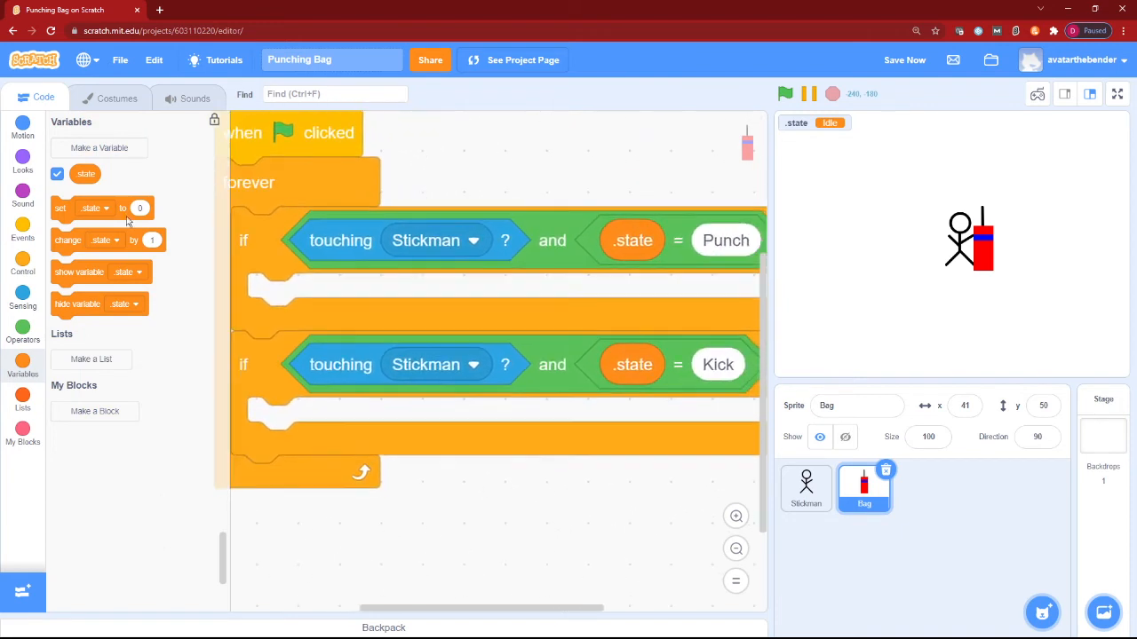
# Step: Add a switch costume, a 15-degree left turn and a 0.2-second wait to the Punch branch
pyautogui.click(22, 233)
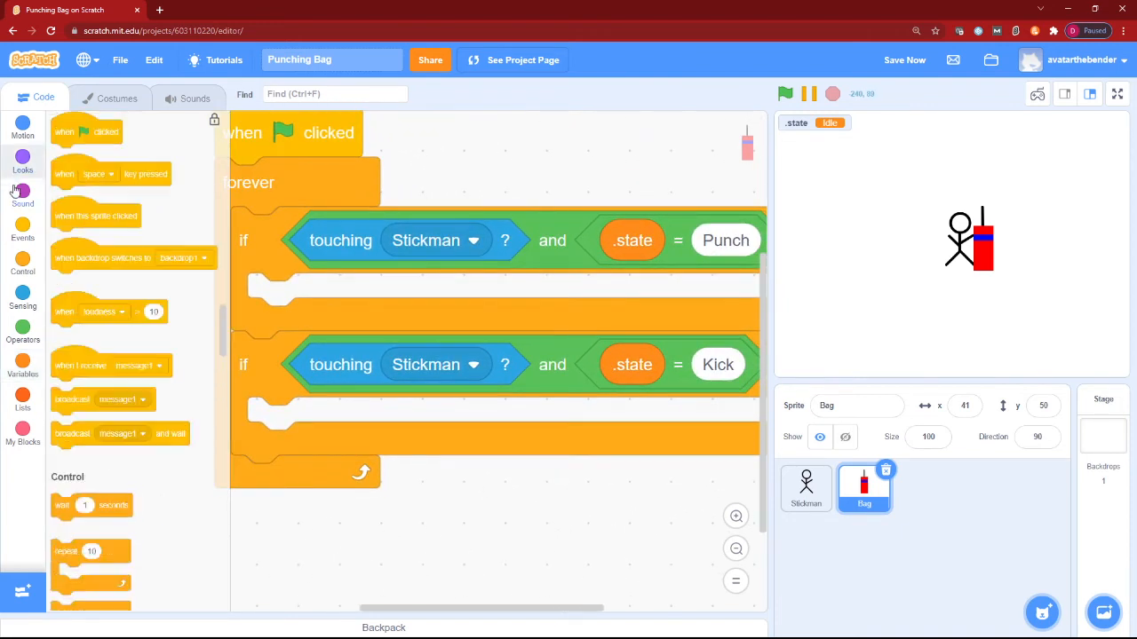
pyautogui.click(23, 161)
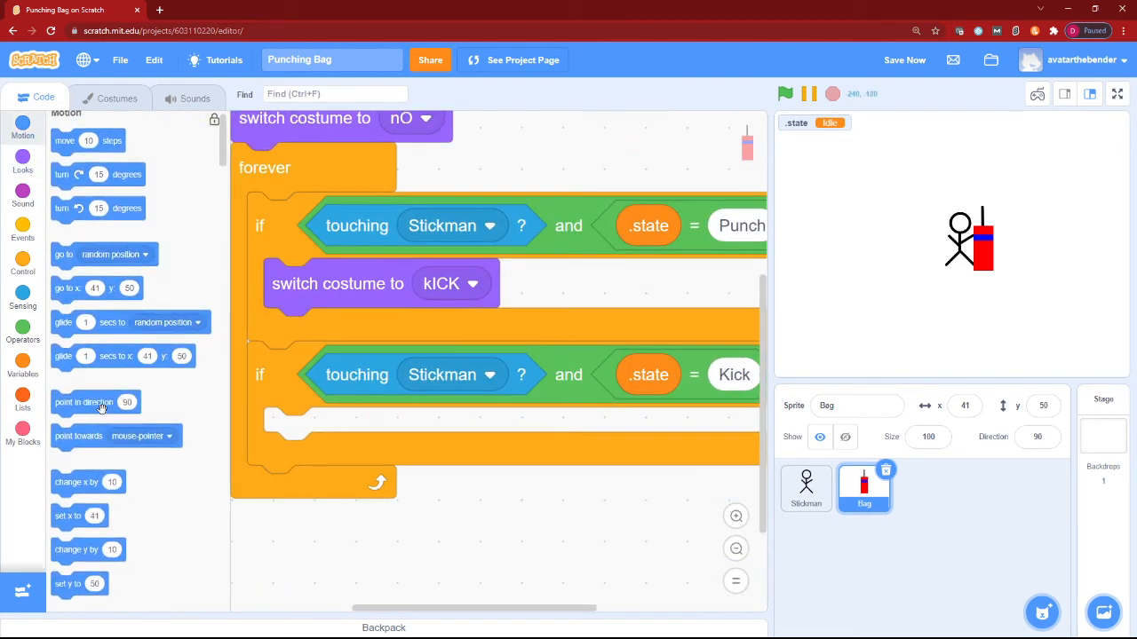
pyautogui.moveTo(98, 208); pyautogui.dragTo(335, 384)
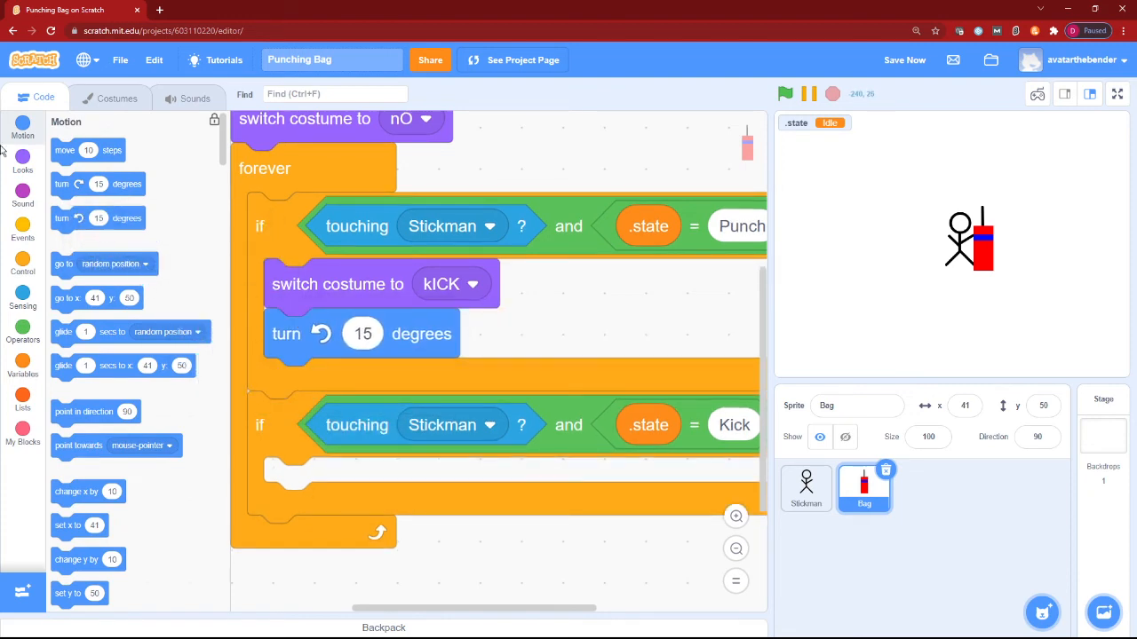
pyautogui.click(22, 261)
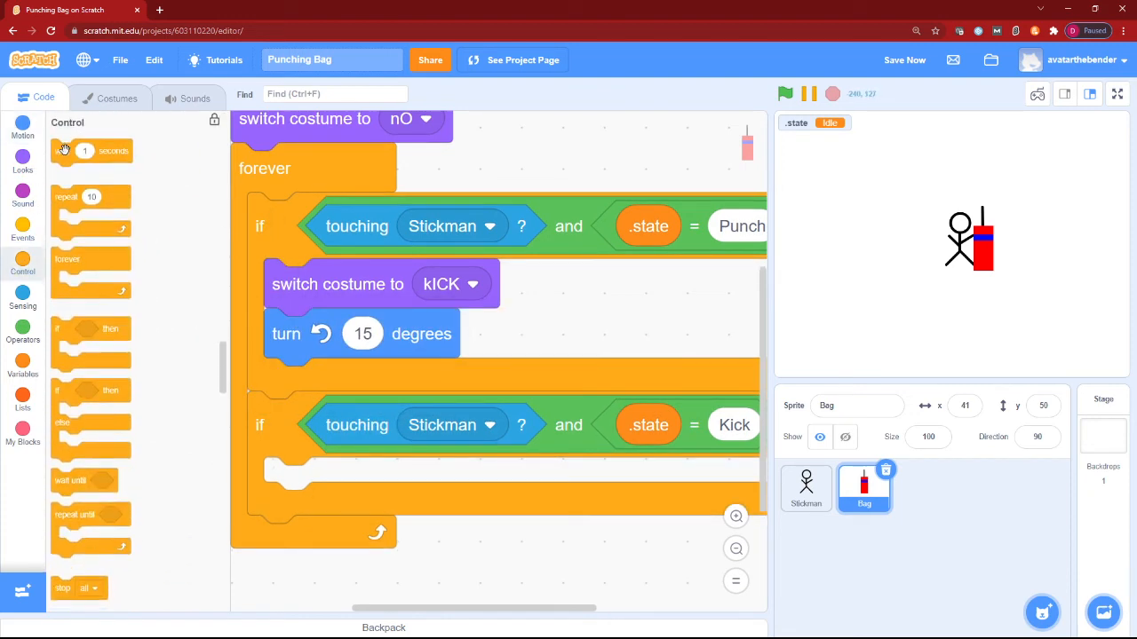
pyautogui.moveTo(92, 150); pyautogui.dragTo(333, 383)
pyautogui.write('0.2')
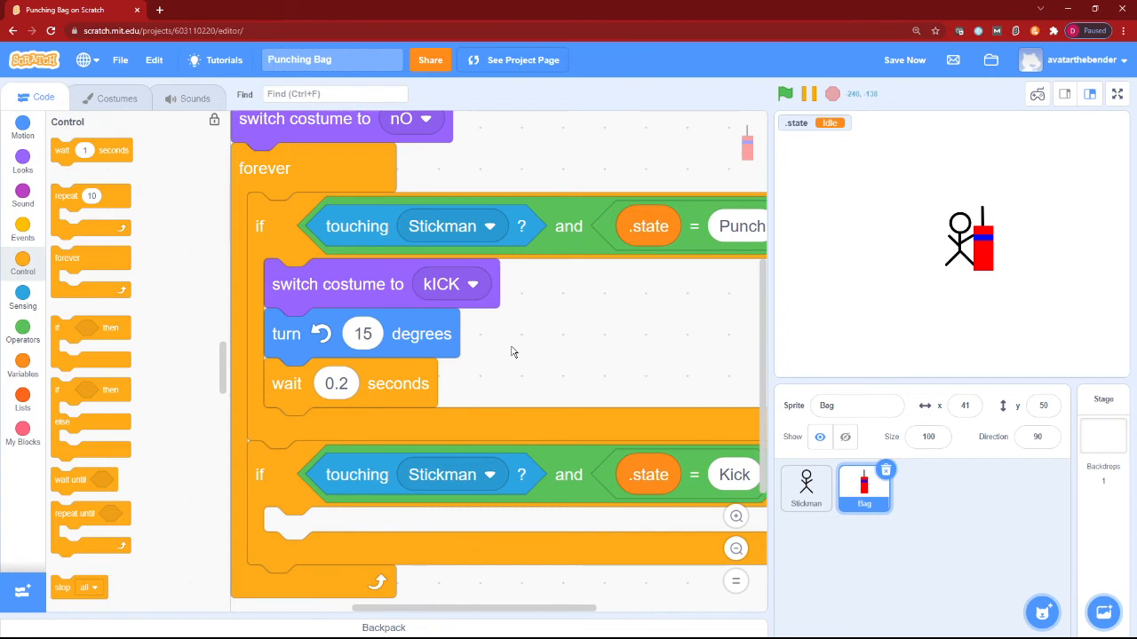
# Step: Turn the bag back 15 degrees, restore the nO costume, and test-run the Bag script
pyautogui.click(22, 127)
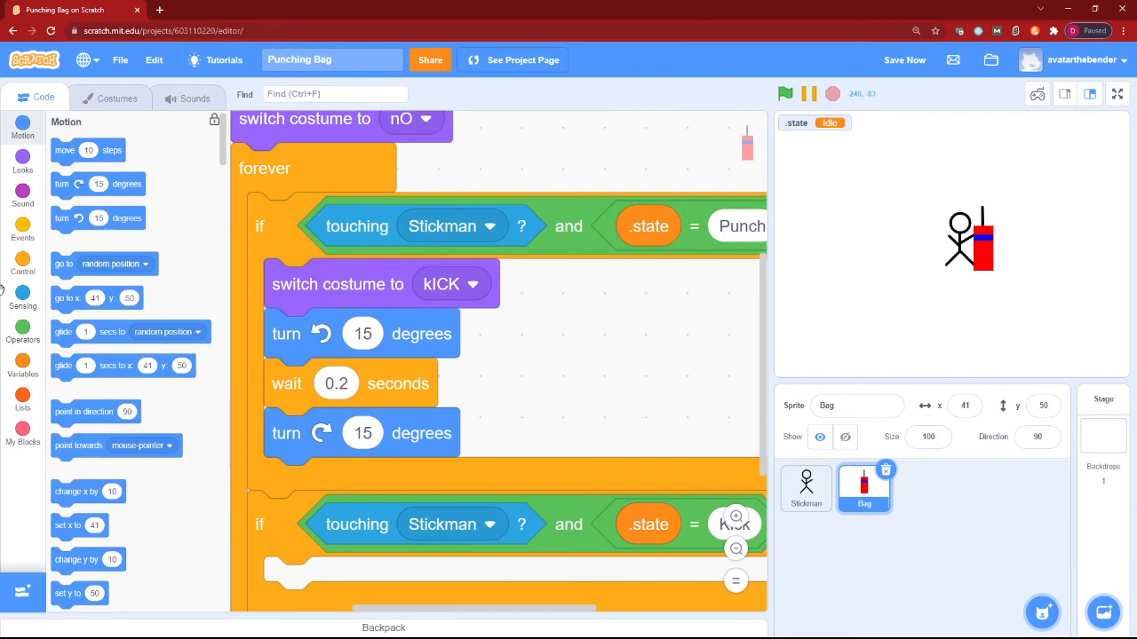
pyautogui.click(22, 161)
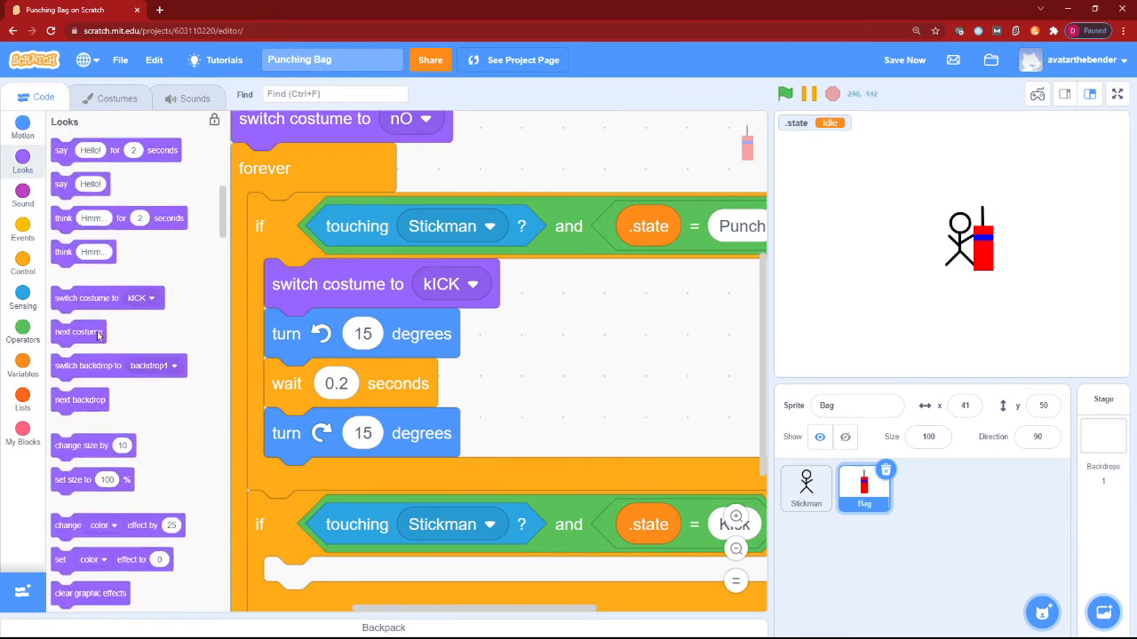
pyautogui.click(451, 482)
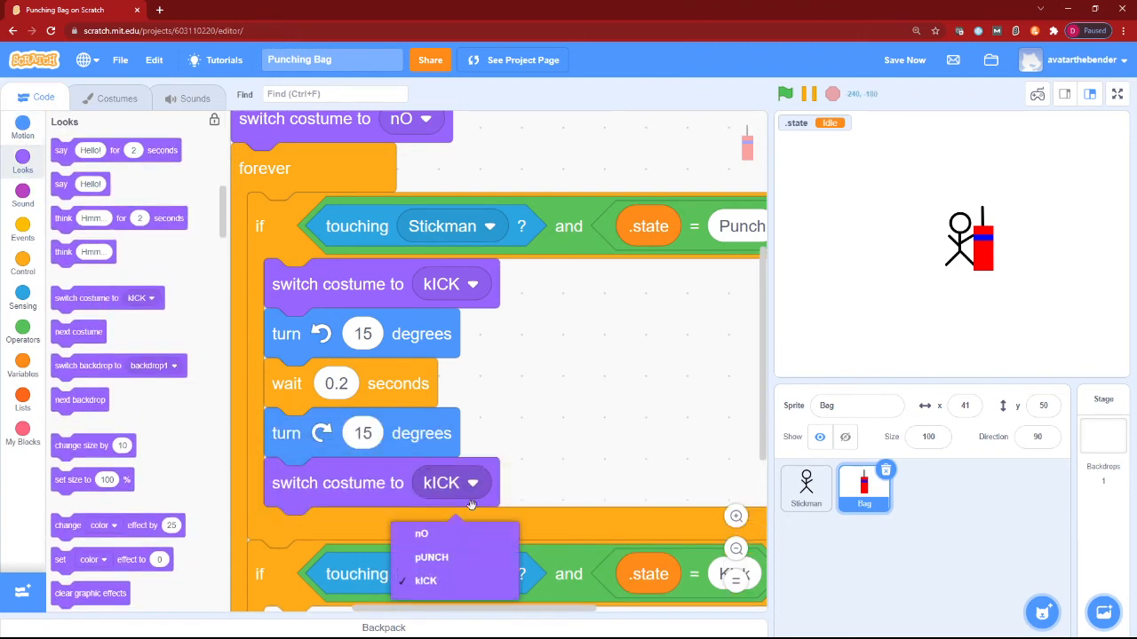
pyautogui.click(421, 533)
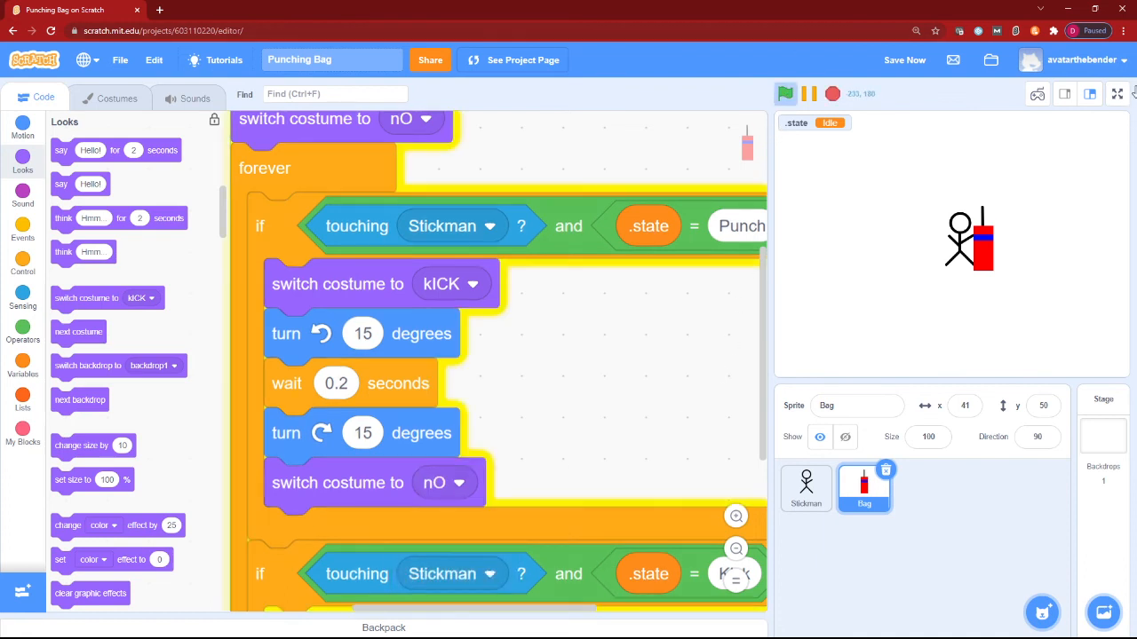
pyautogui.click(1116, 94)
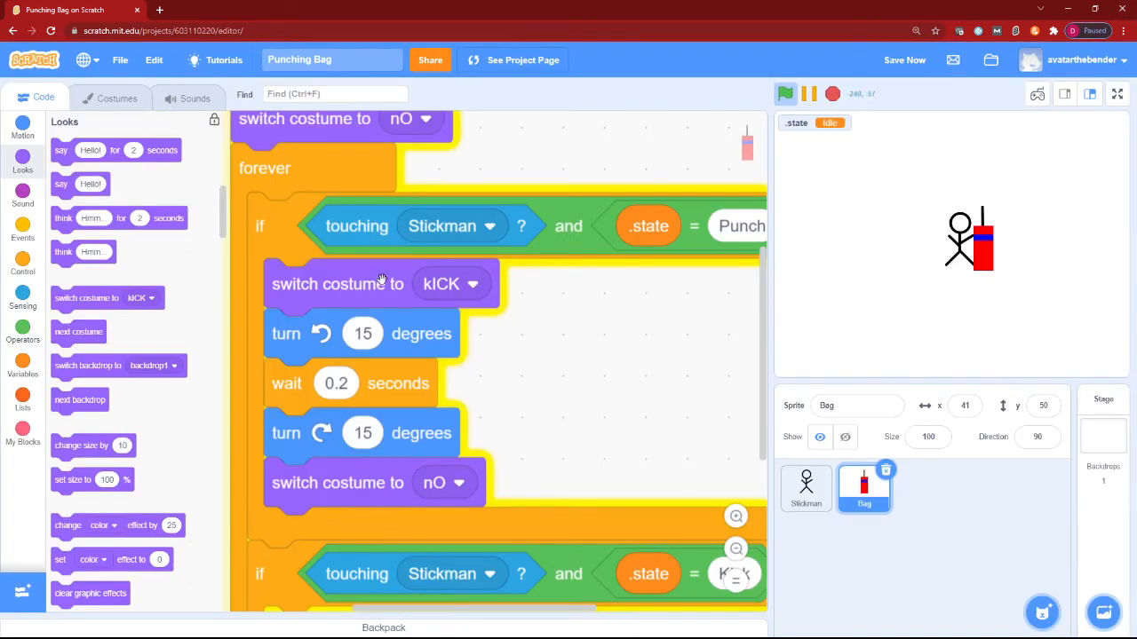
# Step: Set the Punch branch's first costume to pUNCH, then run the project full screen
pyautogui.click(451, 283)
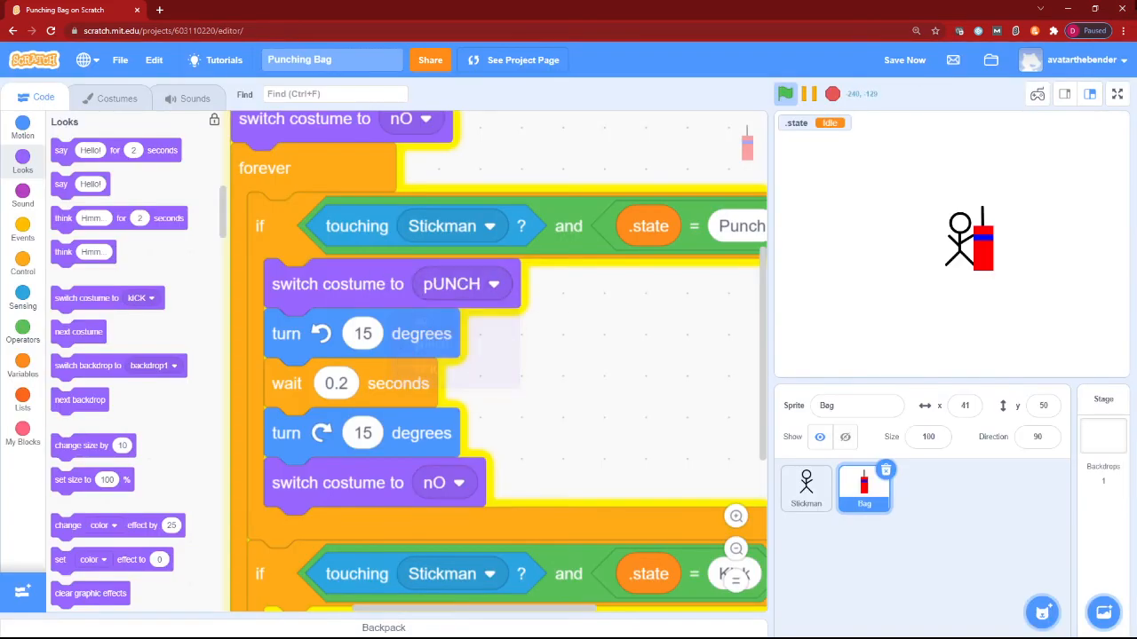
pyautogui.click(904, 60)
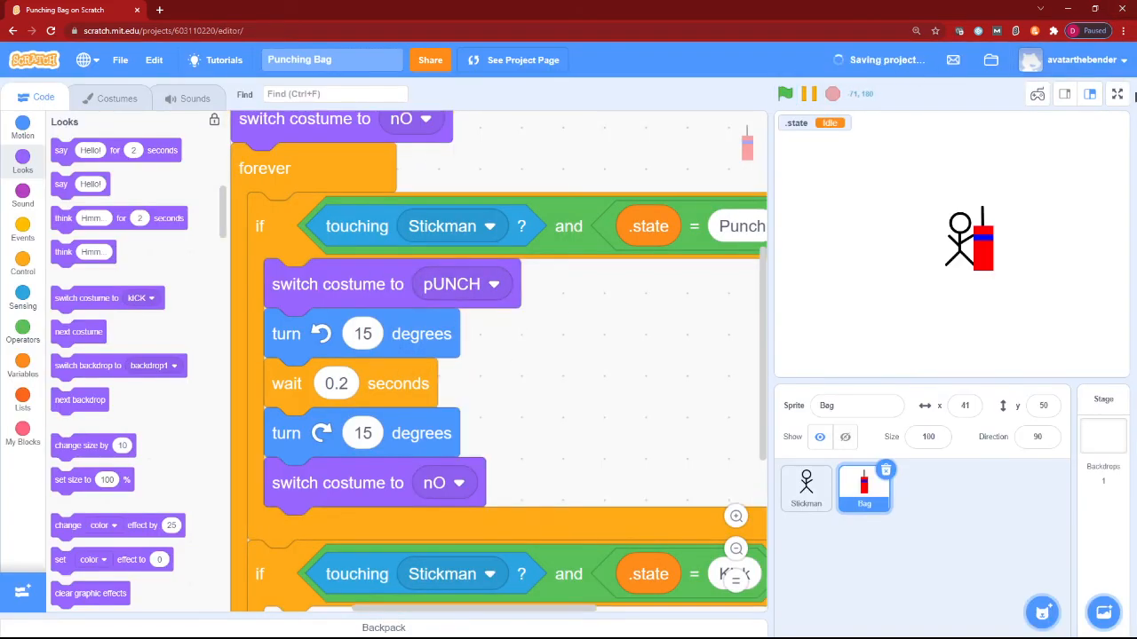
pyautogui.click(1117, 93)
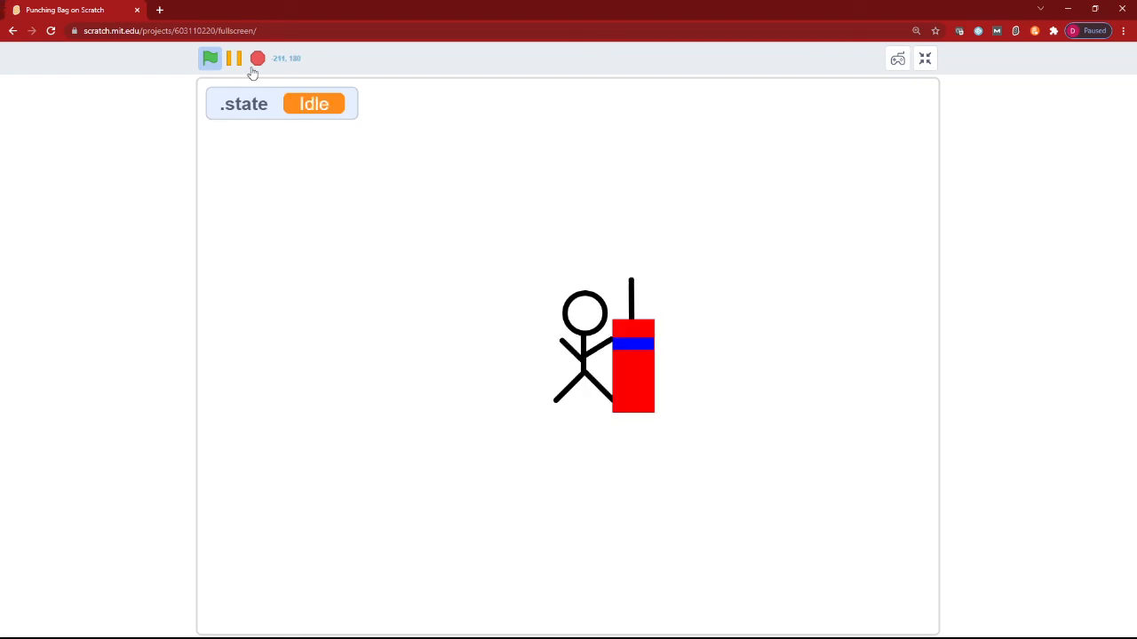
pyautogui.click(924, 59)
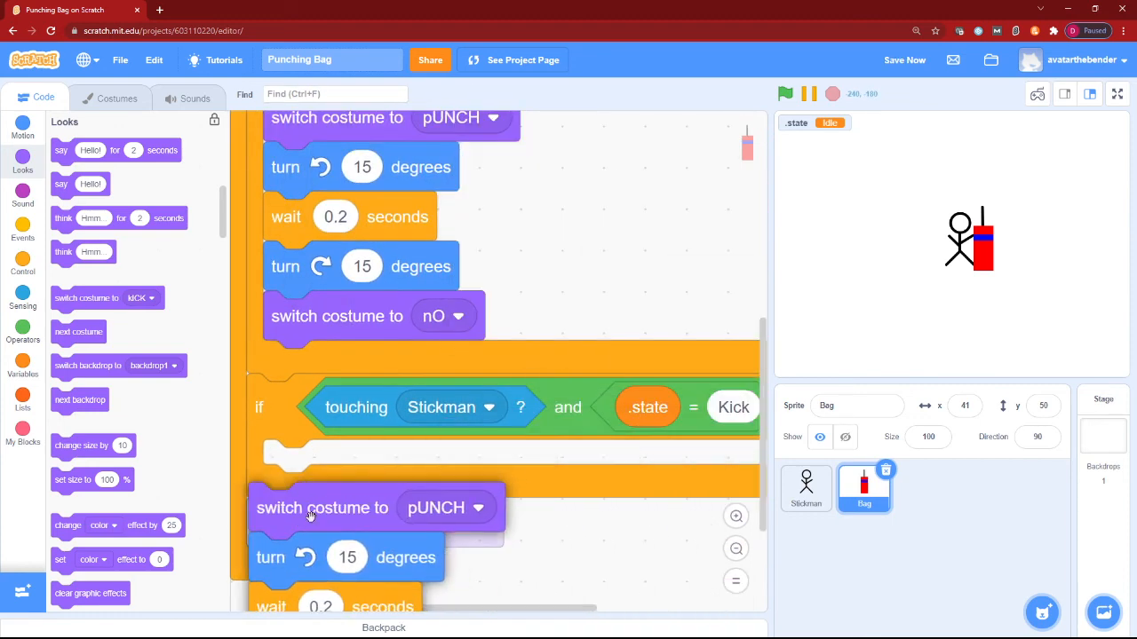
# Step: Set the copied Kick branch's first switch costume to kICK
pyautogui.scroll(-3)
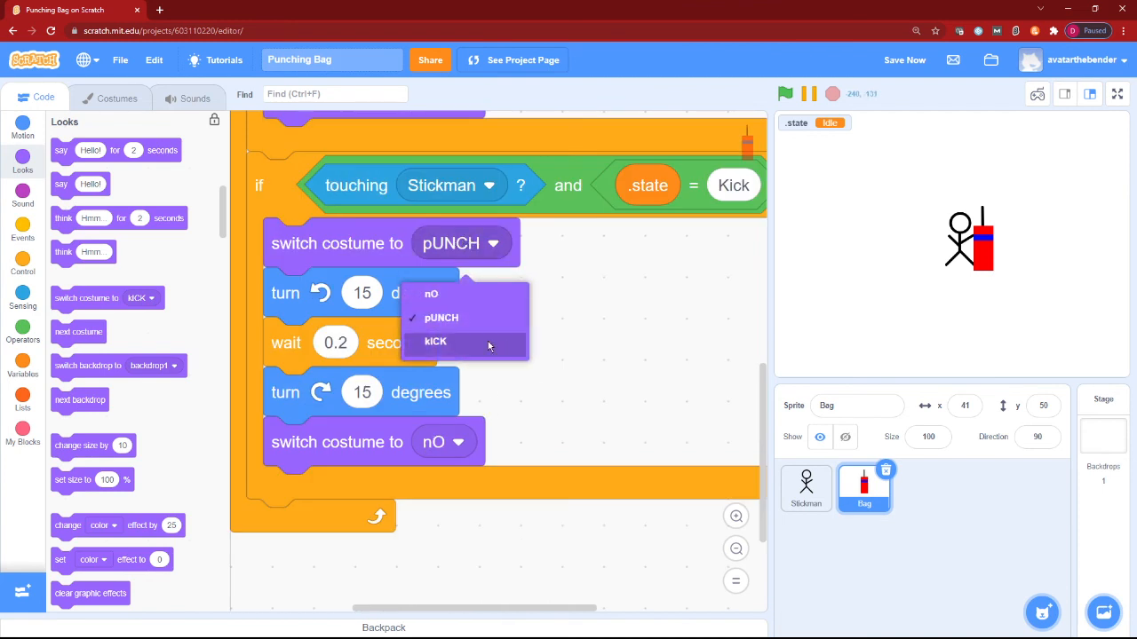
pyautogui.click(435, 341)
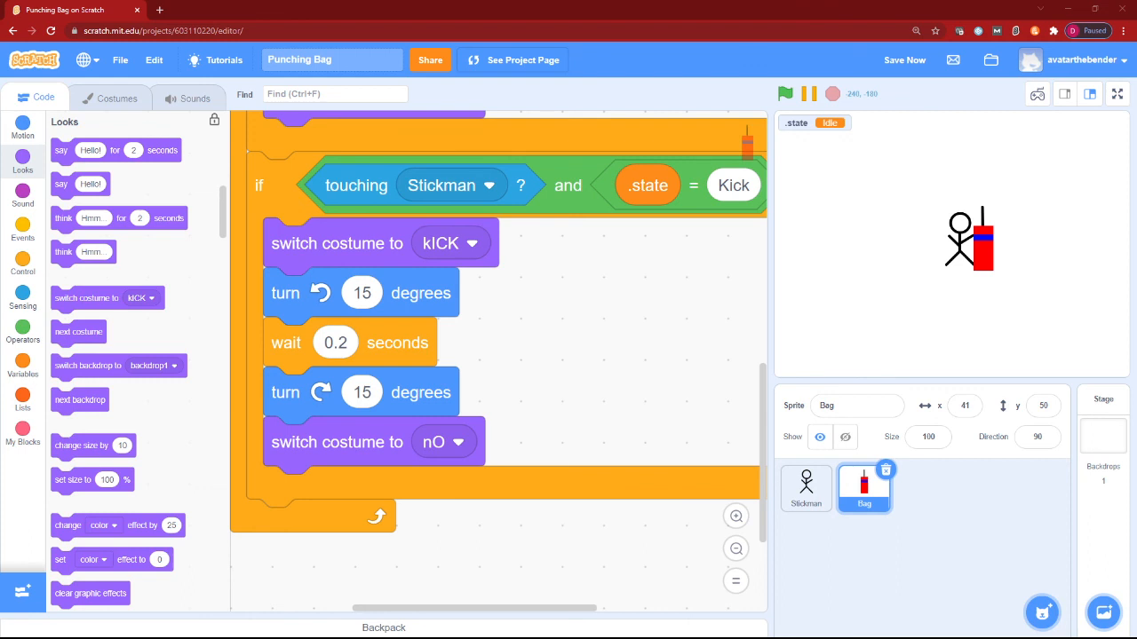
pyautogui.moveTo(1113, 118)
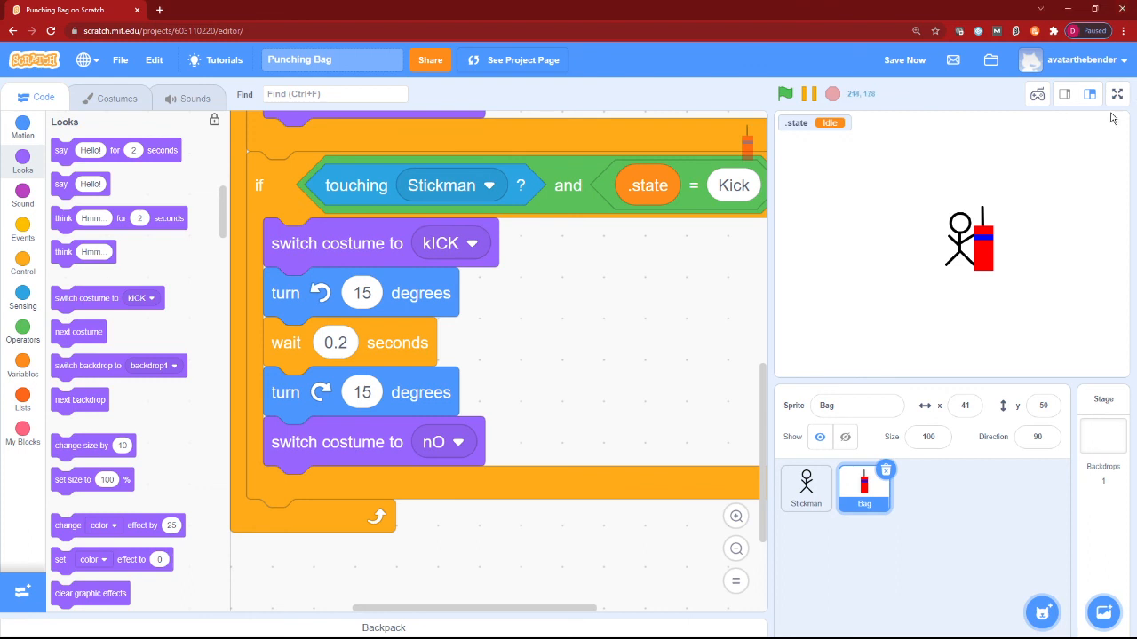
# Step: Save the project and show the stage full screen
pyautogui.click(904, 59)
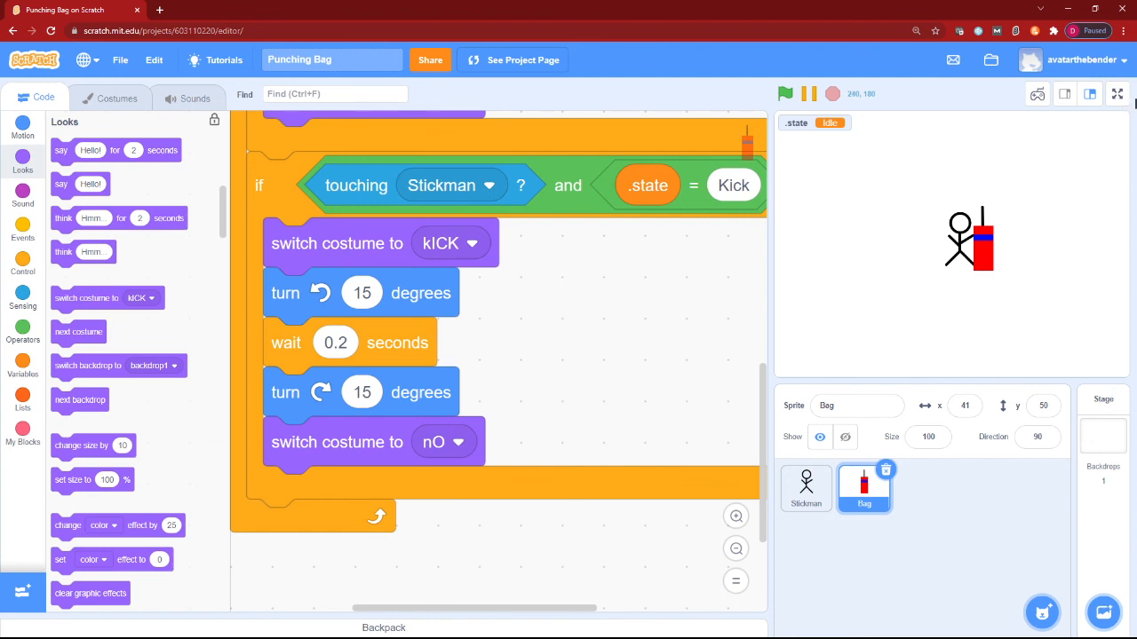
pyautogui.click(1116, 94)
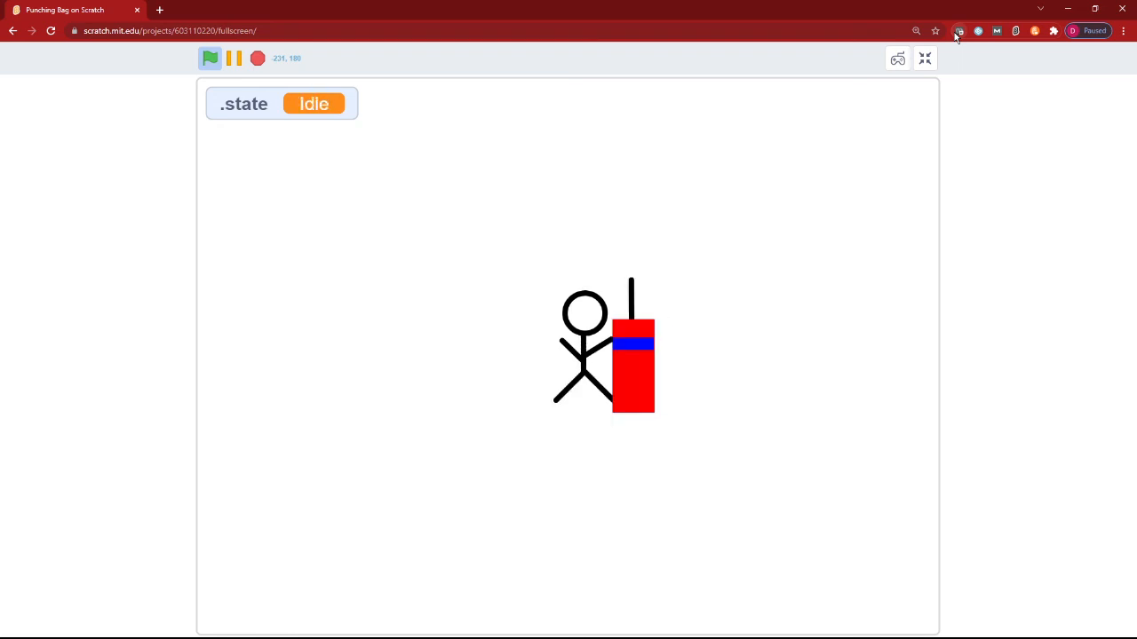
pyautogui.moveTo(720, 24)
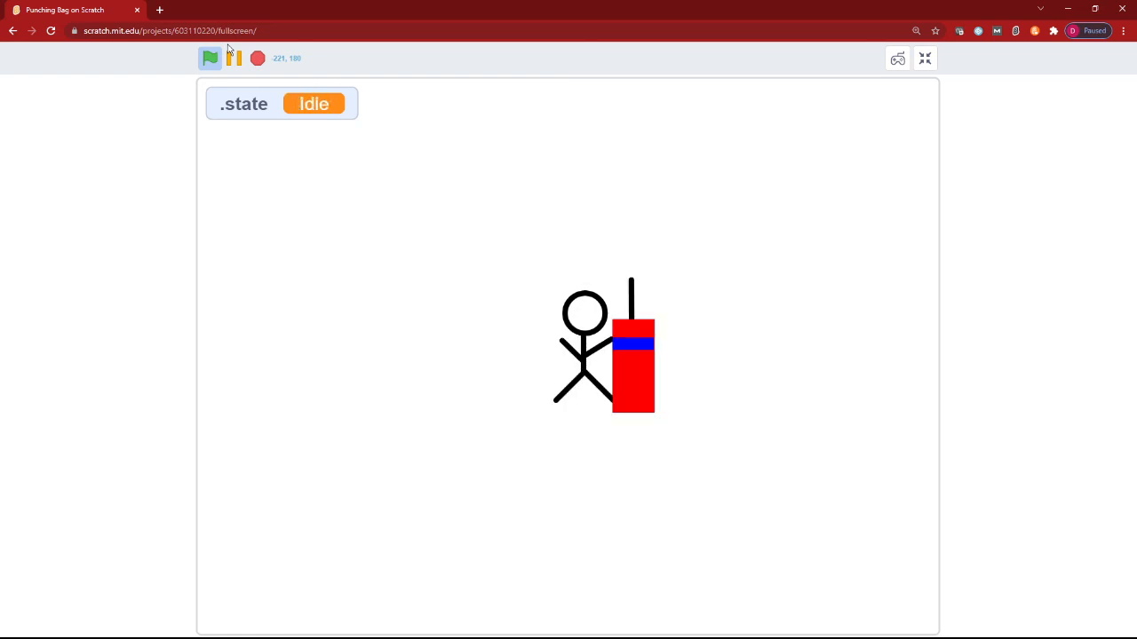
pyautogui.moveTo(418, 635)
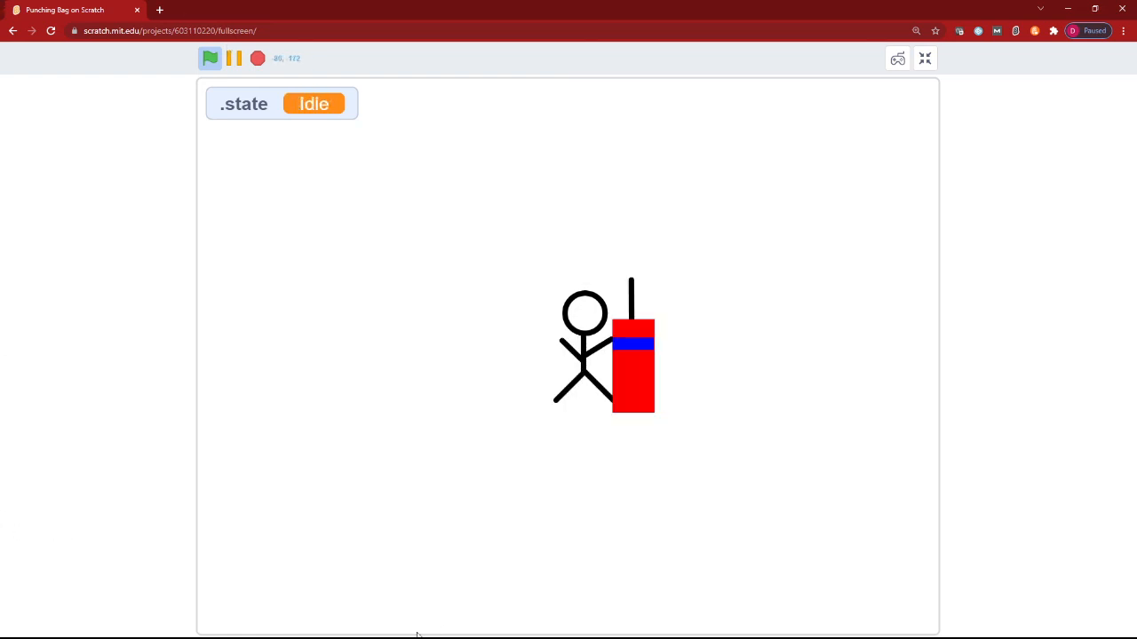